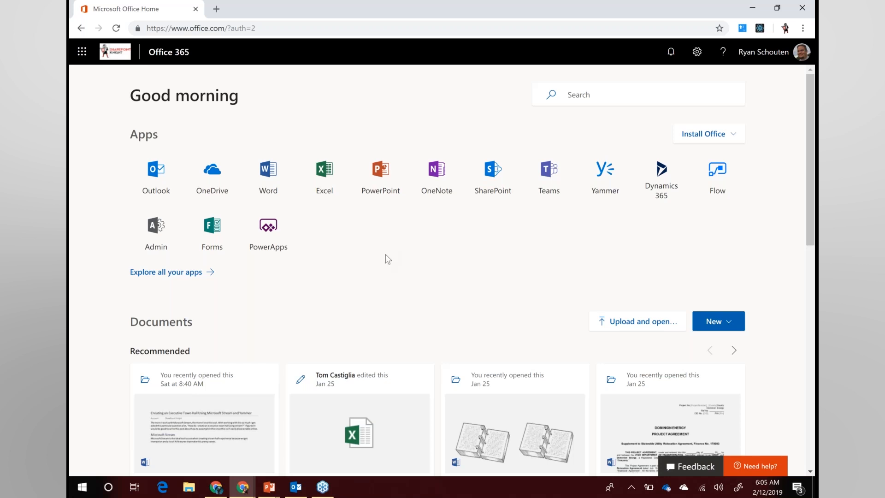
pyautogui.moveTo(216, 44)
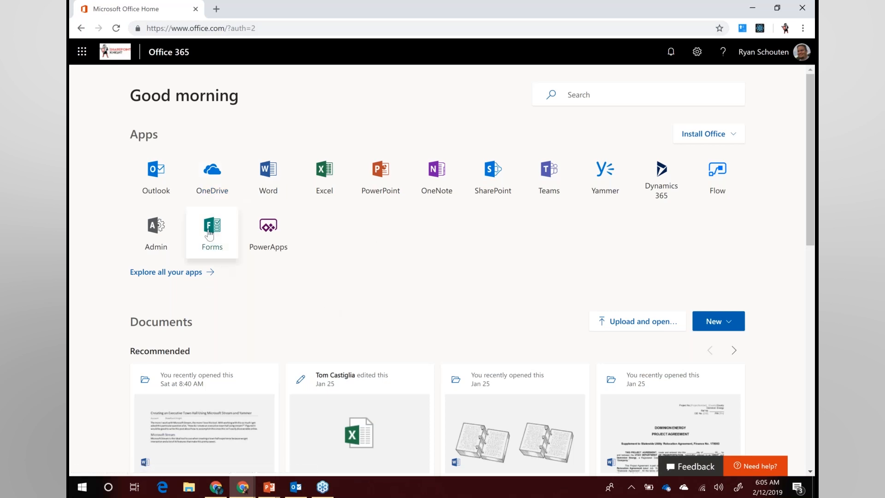
pyautogui.moveTo(212, 231)
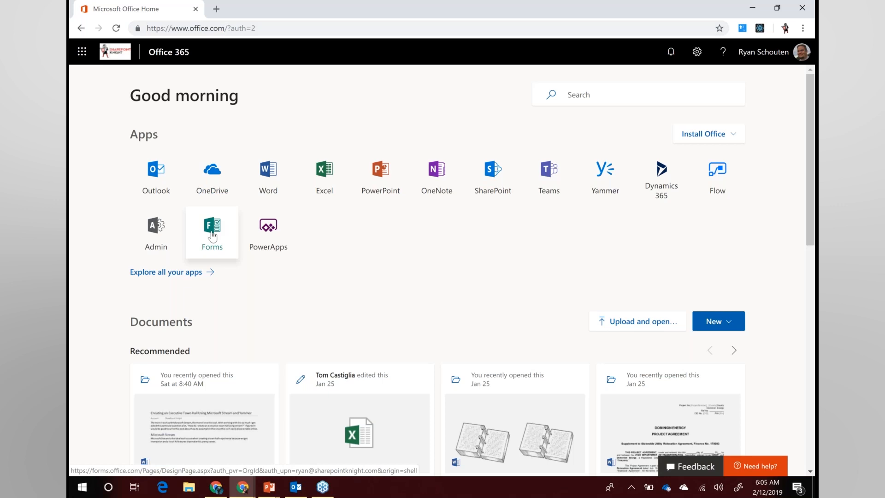
pyautogui.moveTo(165, 272)
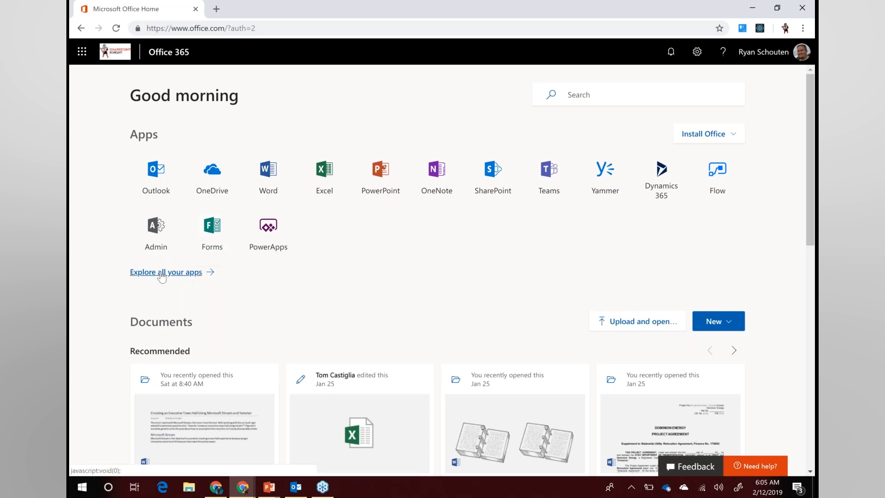
# - Open the full Office 365 apps list and scroll down to where Forms appears
pyautogui.click(165, 272)
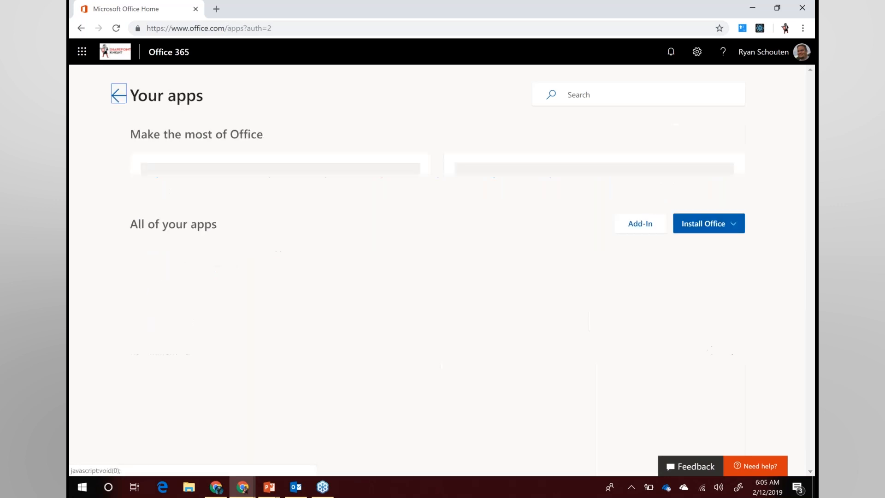
pyautogui.scroll(-3)
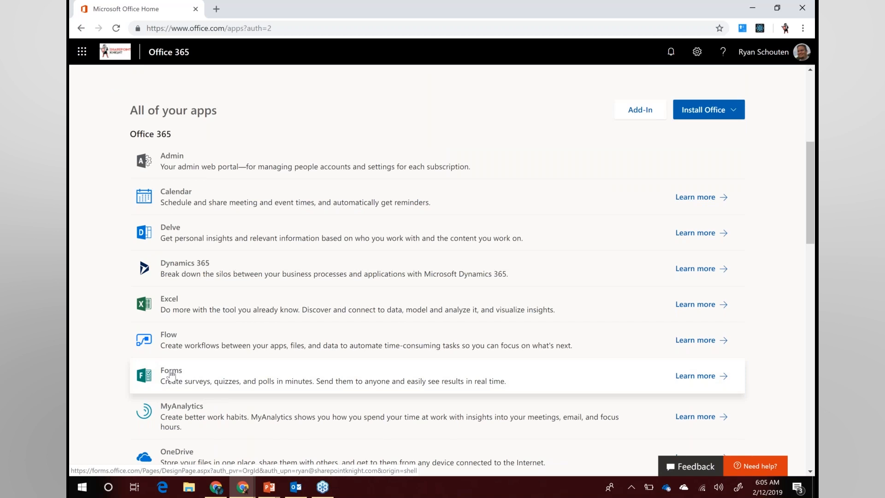
# - Launch Microsoft Forms from the apps list, opening My forms in a new tab
pyautogui.click(171, 370)
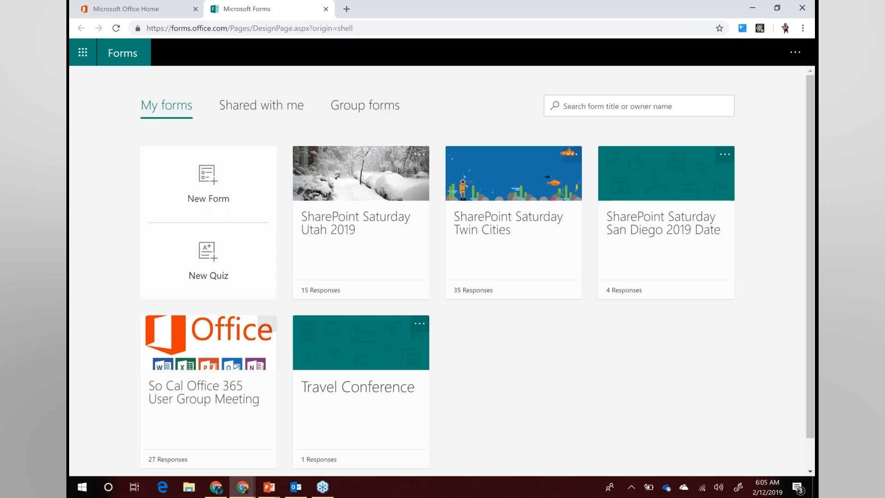
pyautogui.moveTo(503, 371)
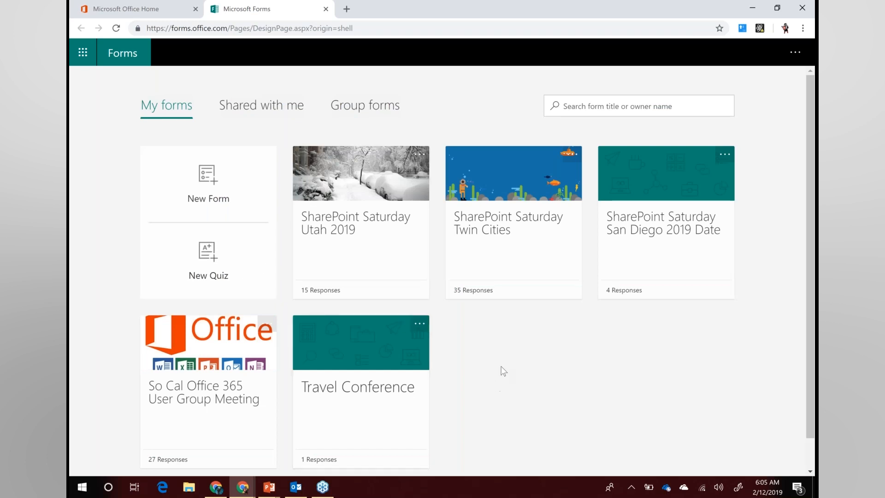
pyautogui.moveTo(518, 375)
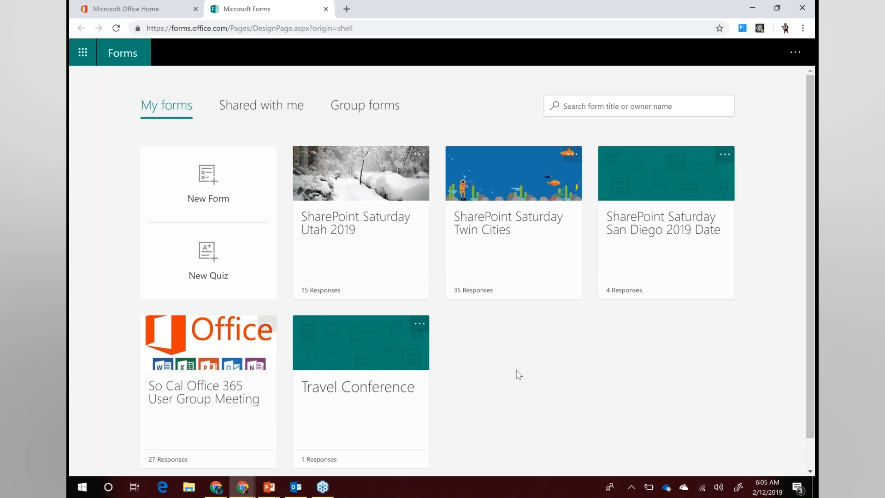
pyautogui.moveTo(525, 375)
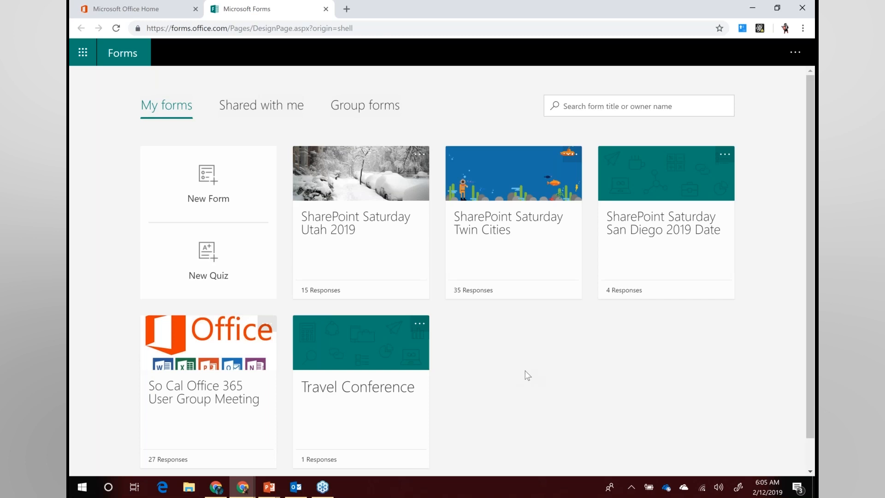
pyautogui.moveTo(208, 188)
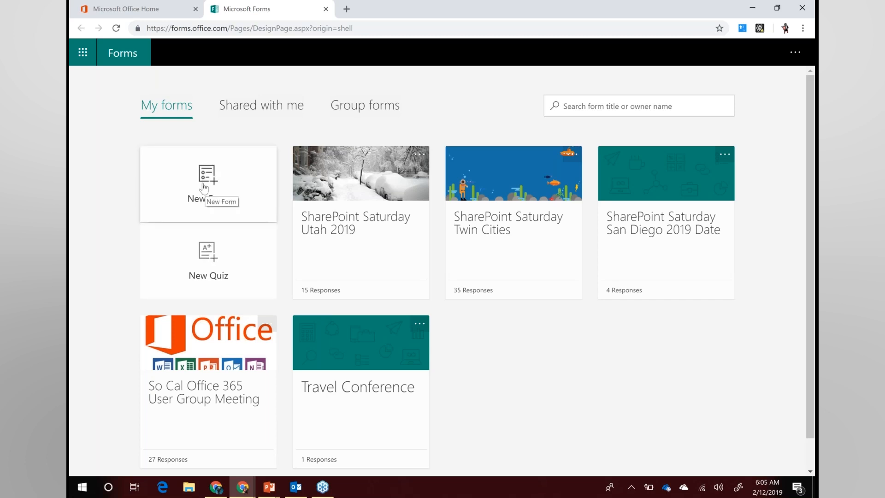
# - Create a new blank form titled 'ESPC Webinar RSVP', deleting the leftover 'Untitled form' text
pyautogui.click(208, 183)
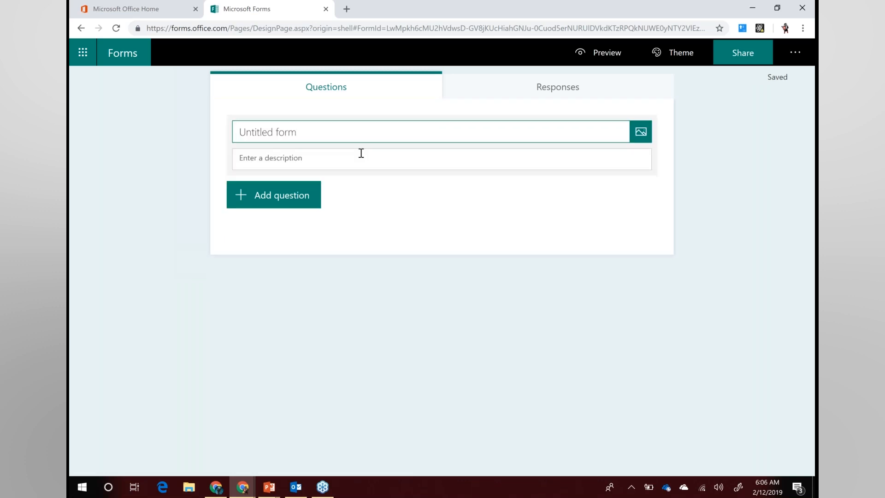
pyautogui.write('ES')
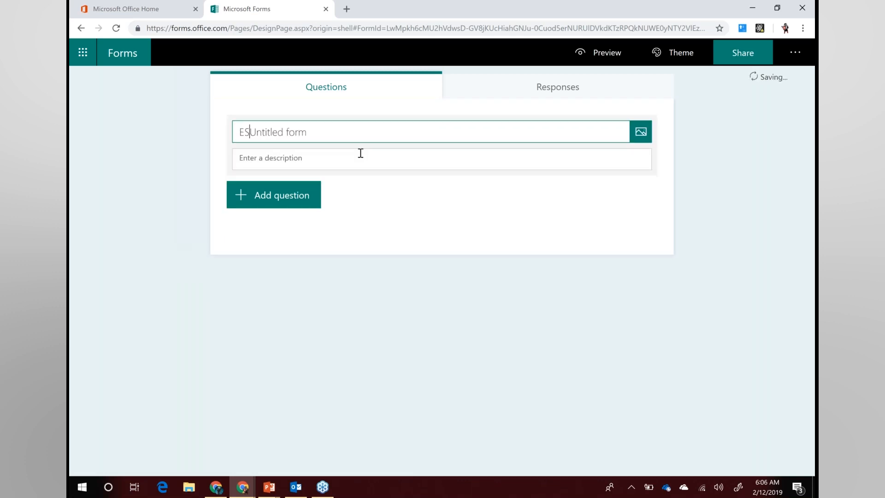
pyautogui.write('ES')
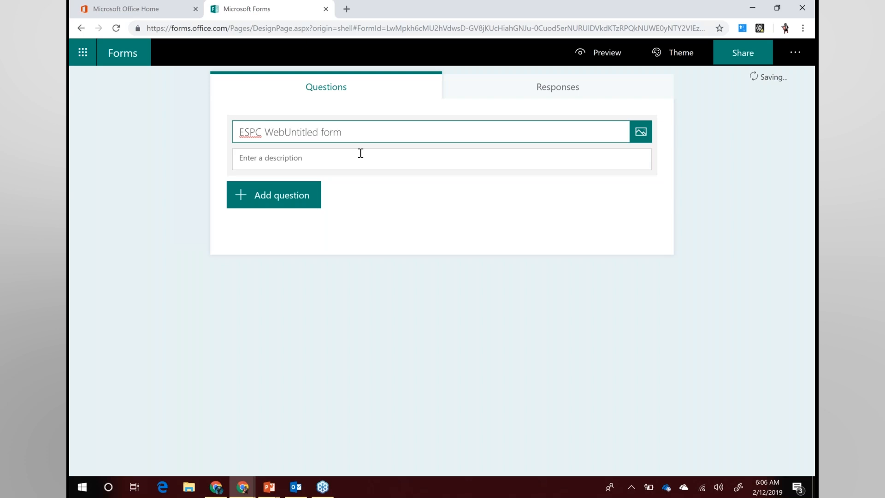
pyautogui.write('Webinar RSVP')
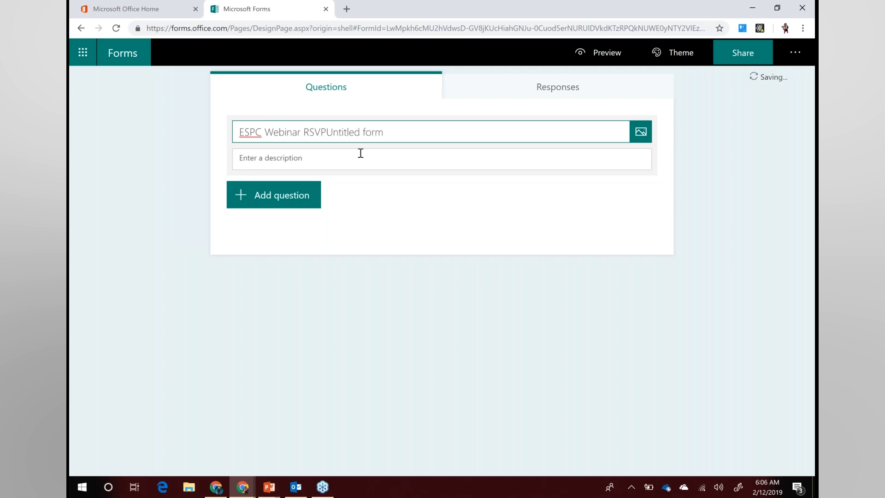
pyautogui.doubleClick(354, 131)
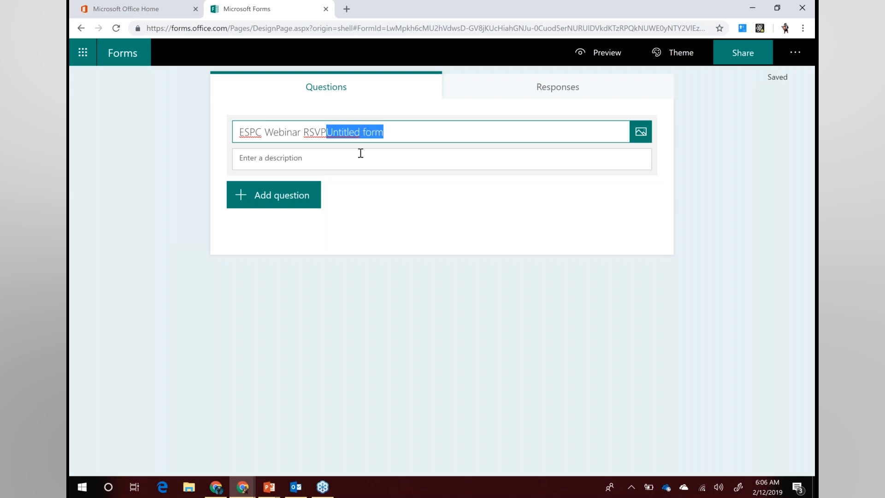
pyautogui.press('Delete')
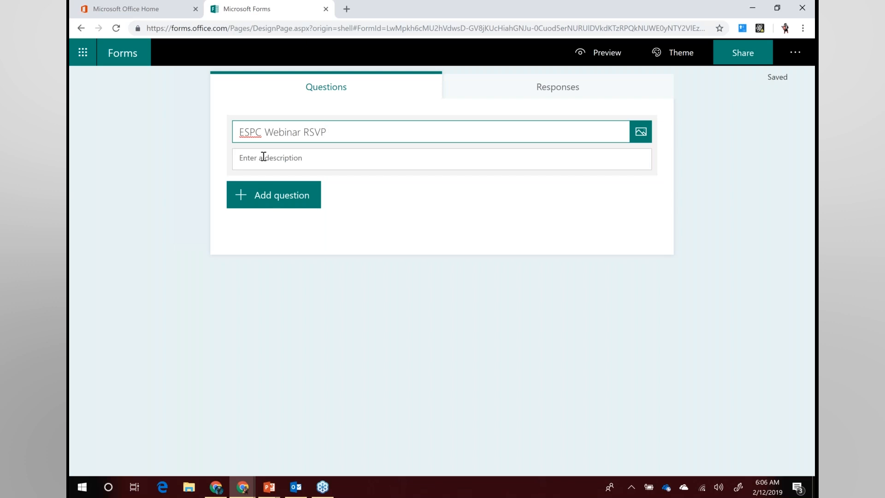
pyautogui.click(327, 131)
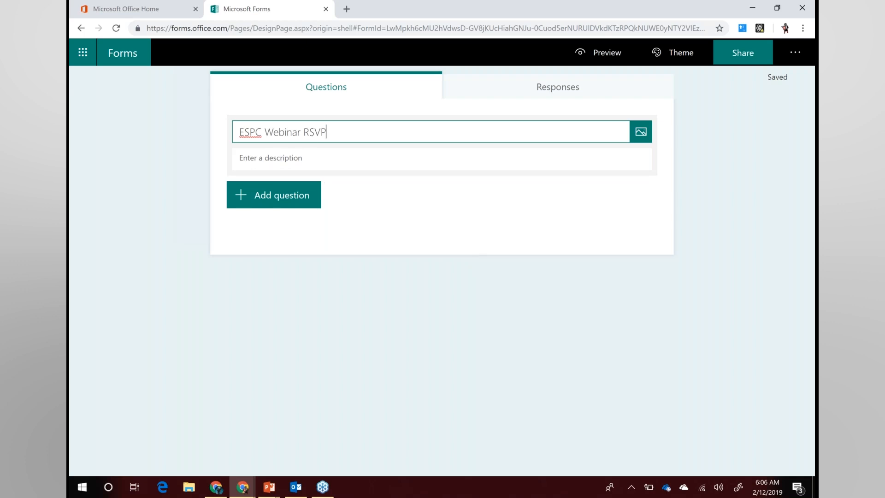
pyautogui.moveTo(640, 132)
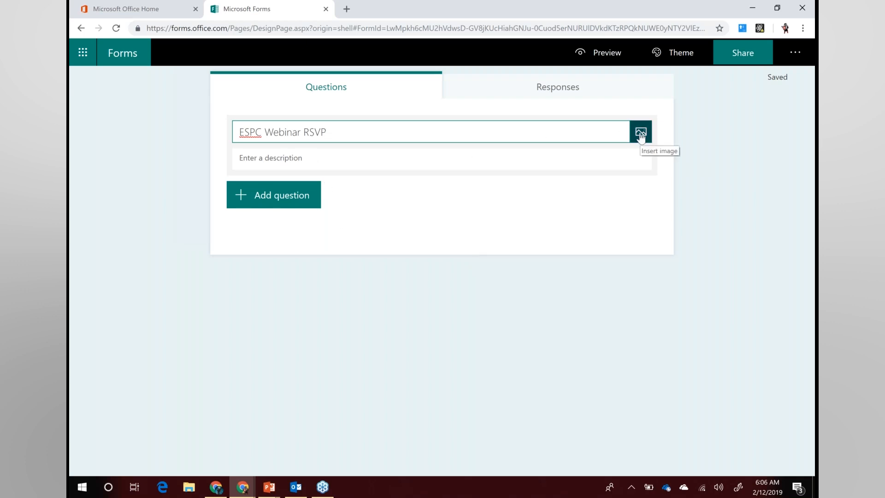
# - Search Bing images for ESPC, then 'sharepoint', and add a SharePoint picture beside the title
pyautogui.click(641, 131)
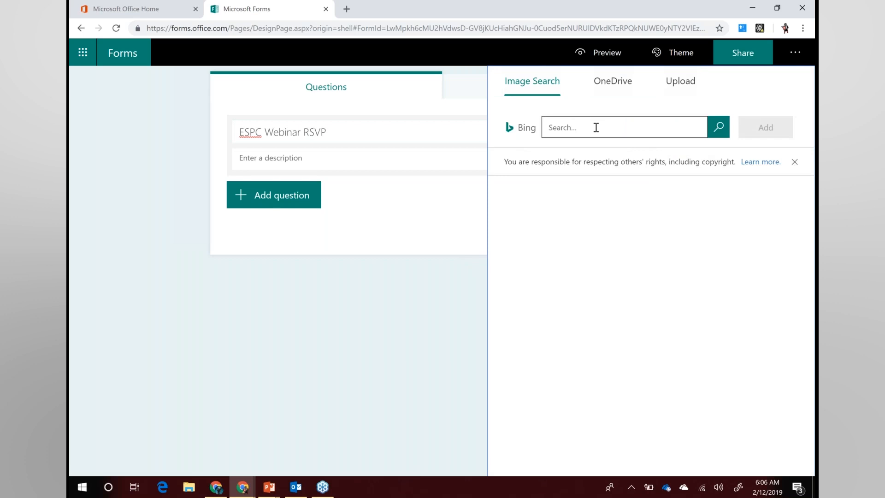
pyautogui.write('ESPC')
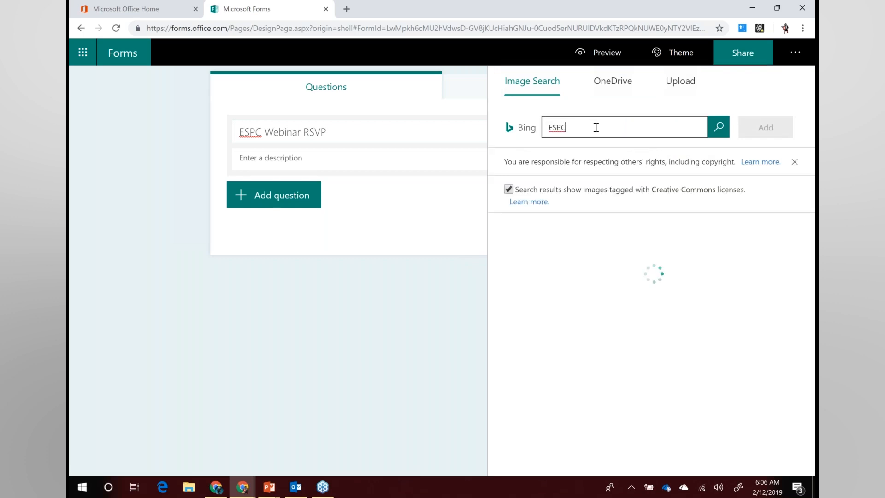
pyautogui.click(718, 126)
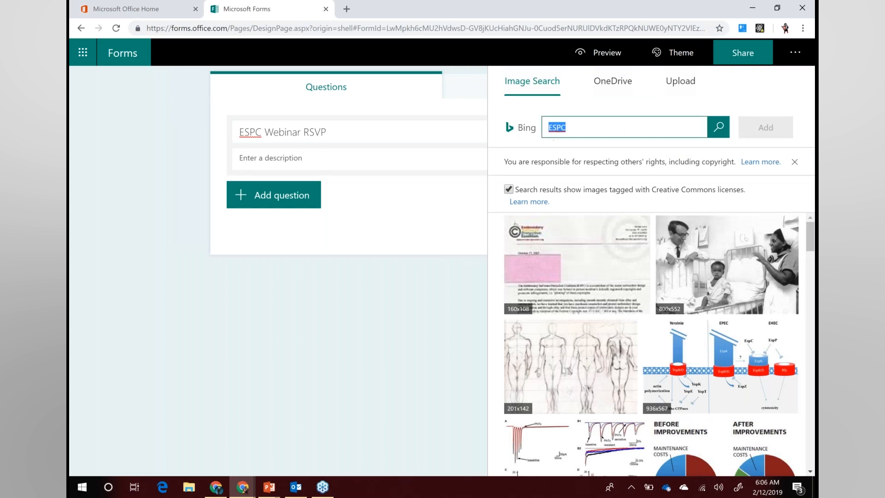
pyautogui.write('european sharepoint conference')
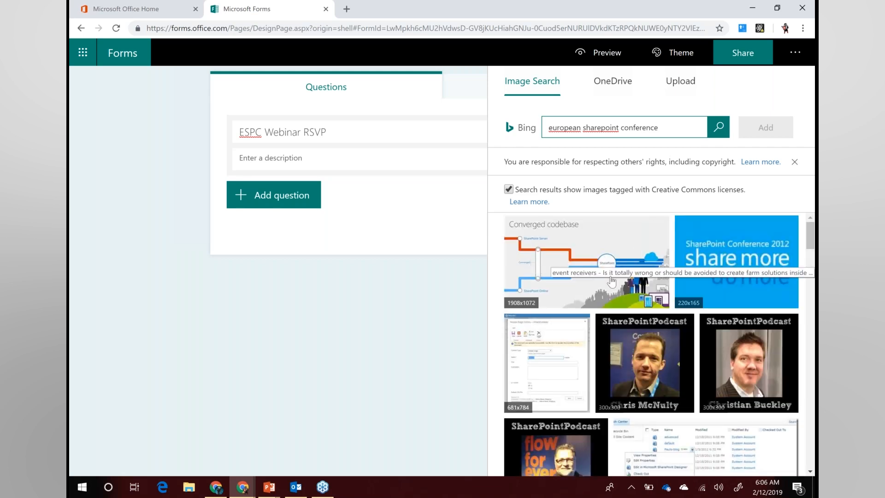
pyautogui.scroll(-3)
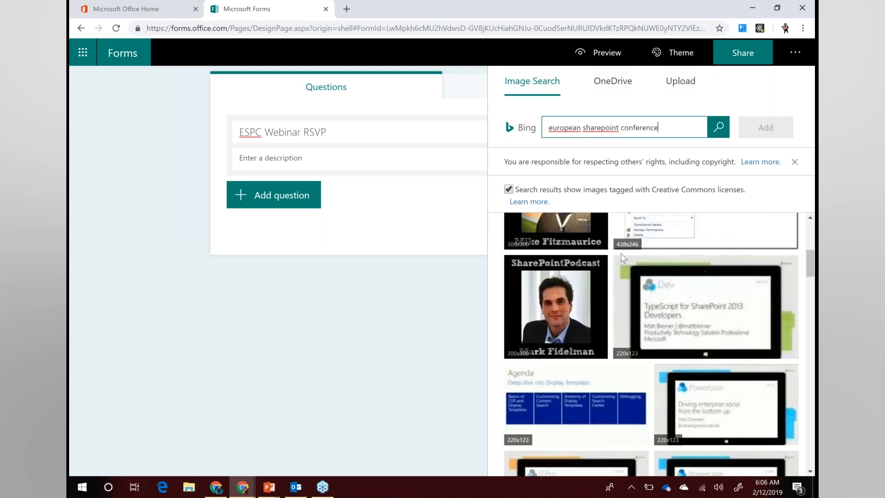
pyautogui.scroll(-3)
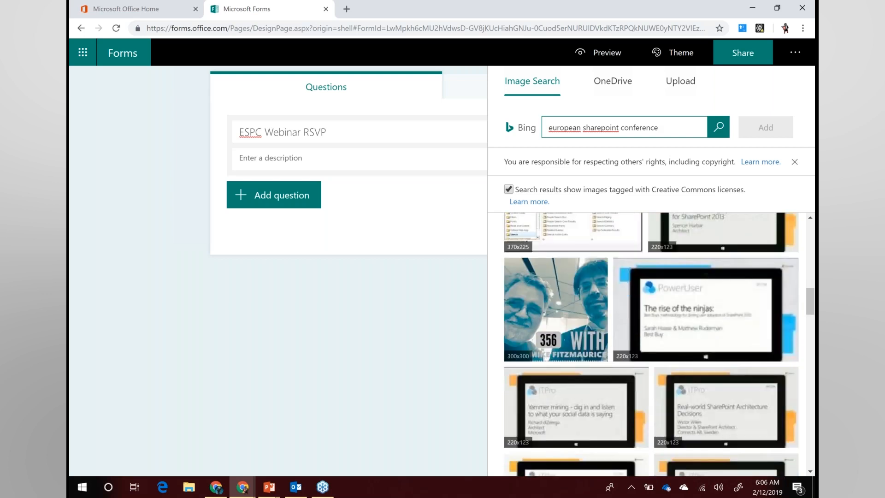
pyautogui.scroll(-3)
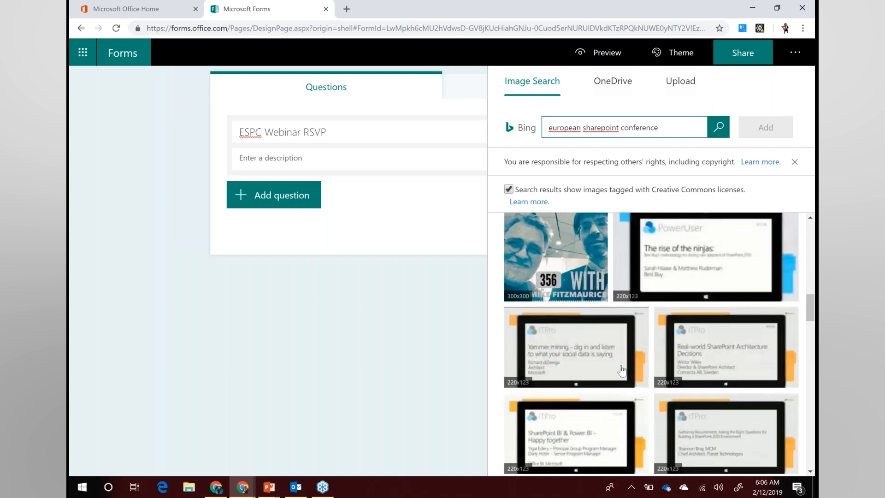
pyautogui.write('sharepoint')
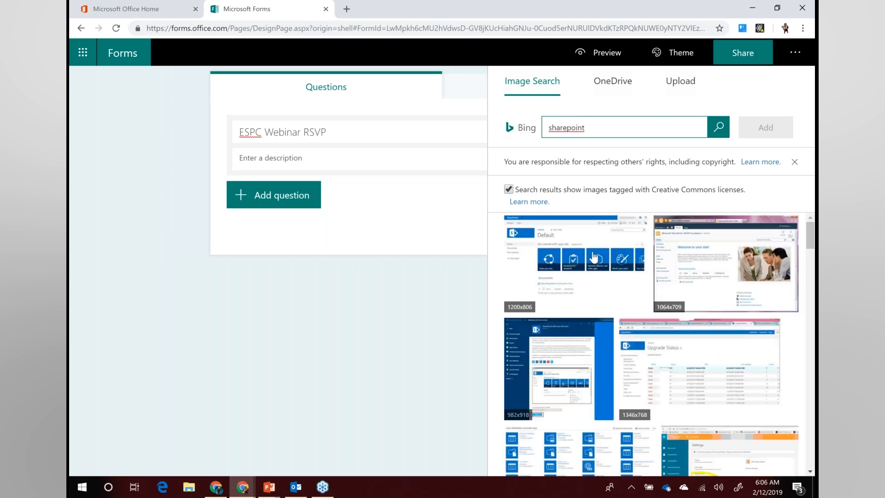
pyautogui.scroll(-3)
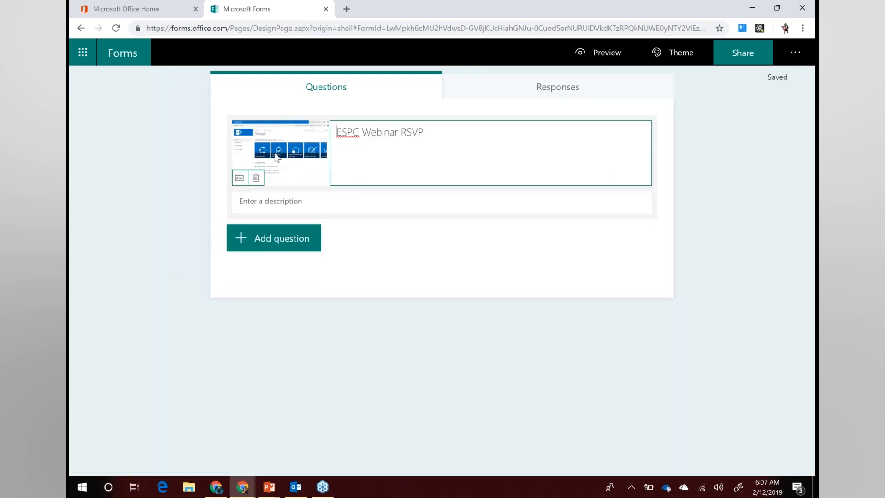
# - Enter 'Please RSVP for this event' as the form description
pyautogui.click(442, 201)
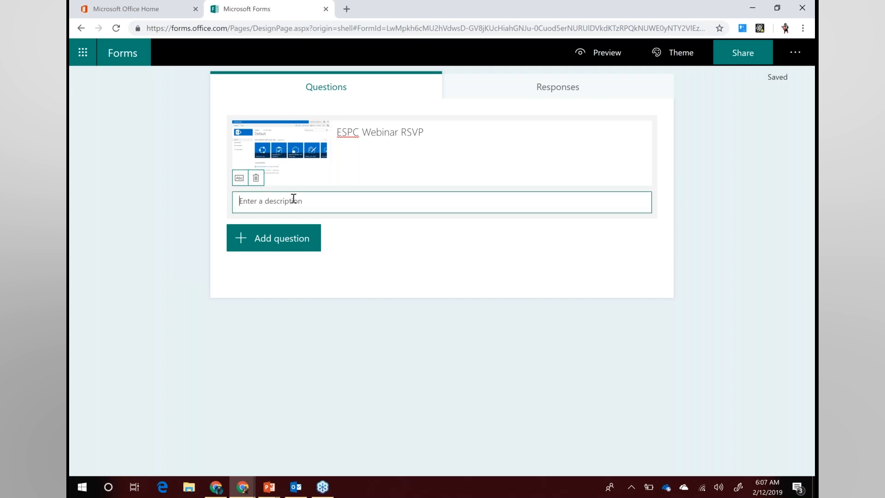
pyautogui.write('Please r')
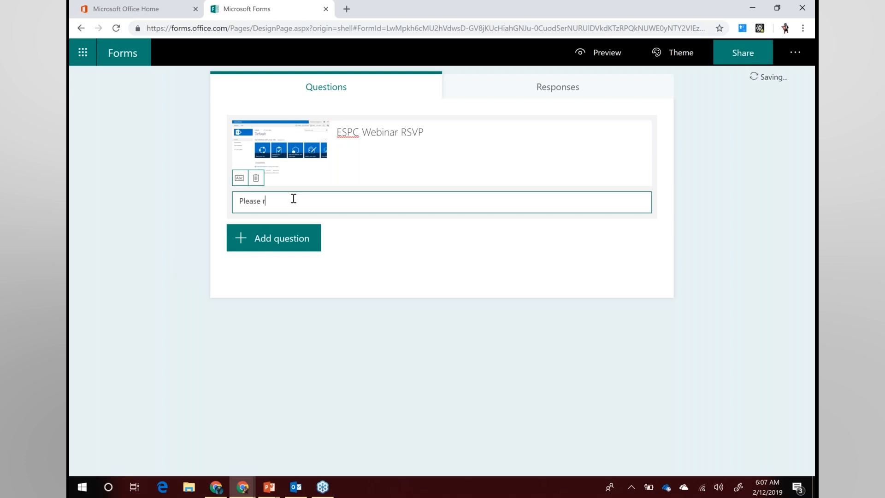
pyautogui.write('SVP')
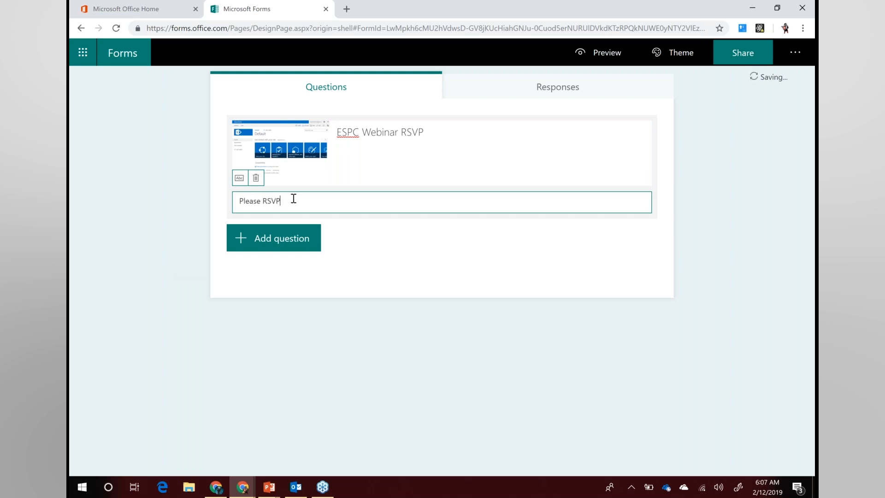
pyautogui.write('for this event.')
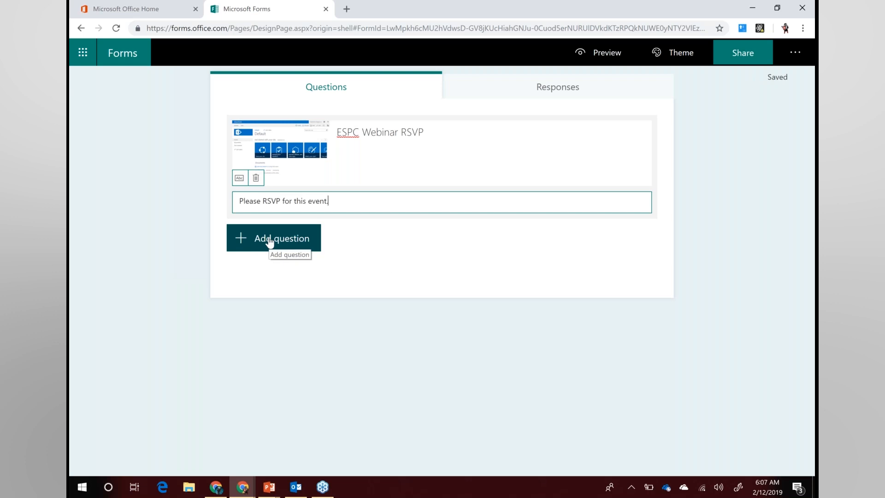
# - Add the suggested First Name and Email address questions to the form
pyautogui.click(274, 238)
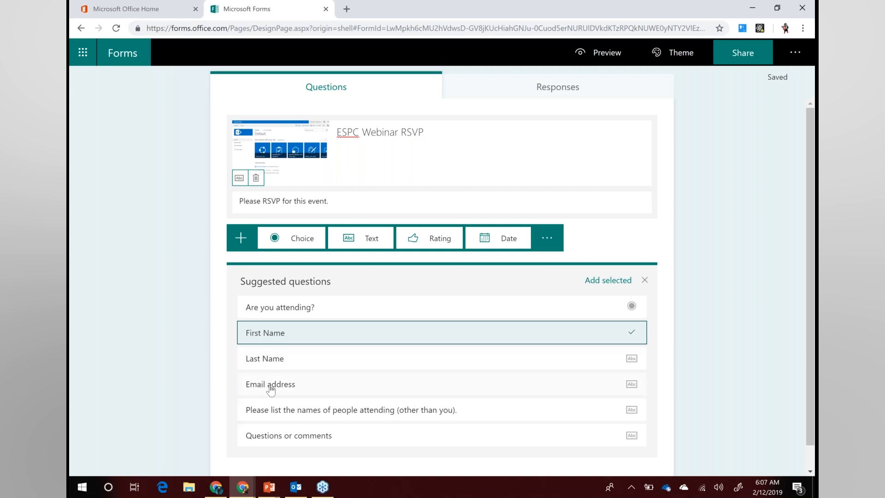
pyautogui.click(270, 384)
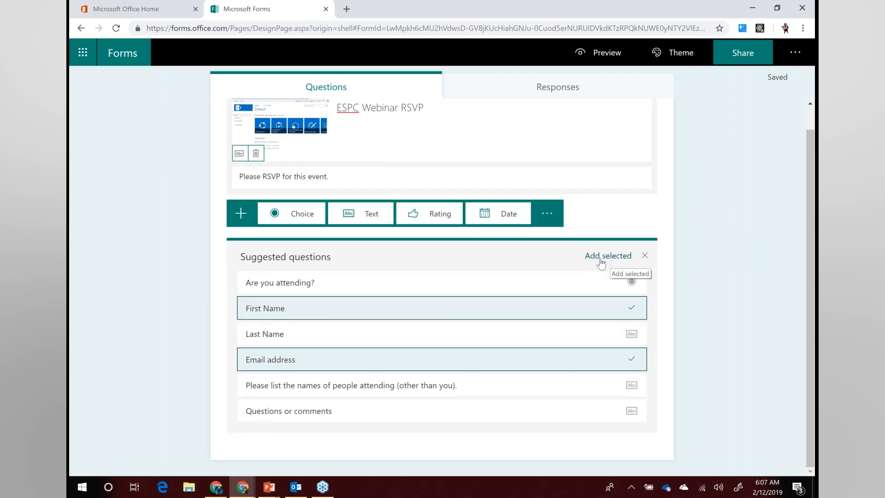
pyautogui.click(608, 256)
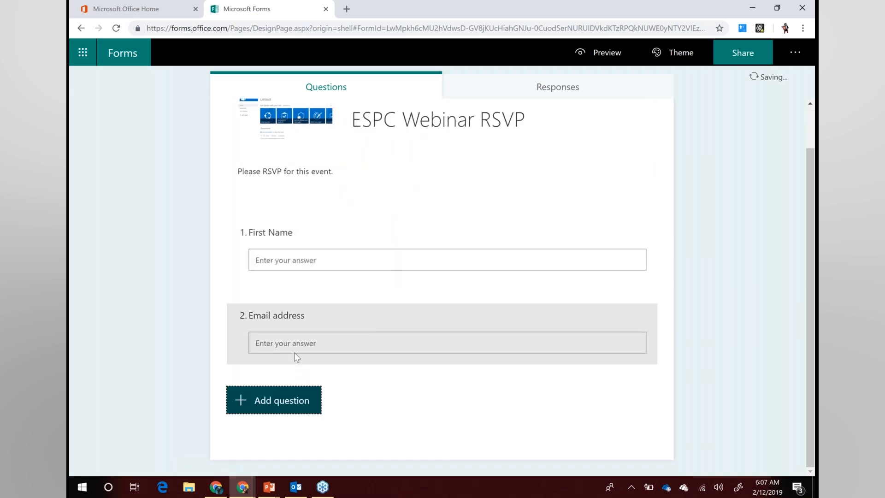
pyautogui.click(274, 399)
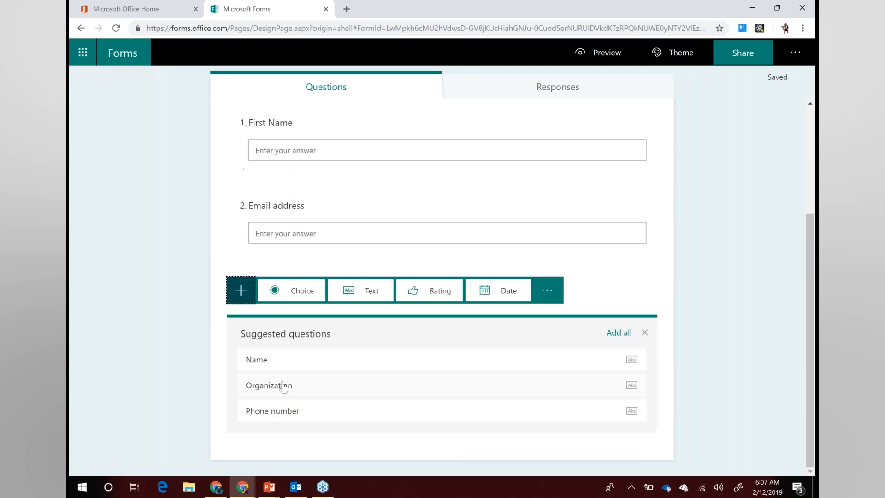
# - Add a required 'Favourite Feature' choice question: PowerApps, Forms, Flow, Groups, SharePoint
pyautogui.click(291, 290)
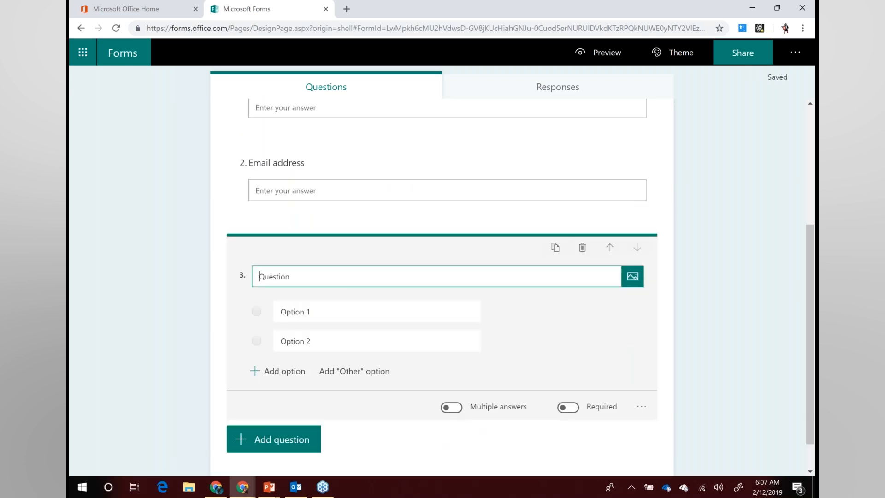
pyautogui.write('Favo')
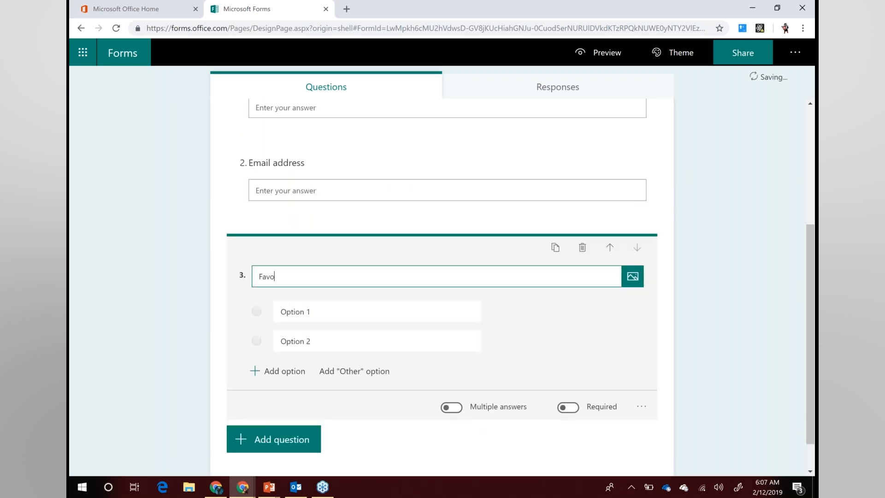
pyautogui.write('urite Feature')
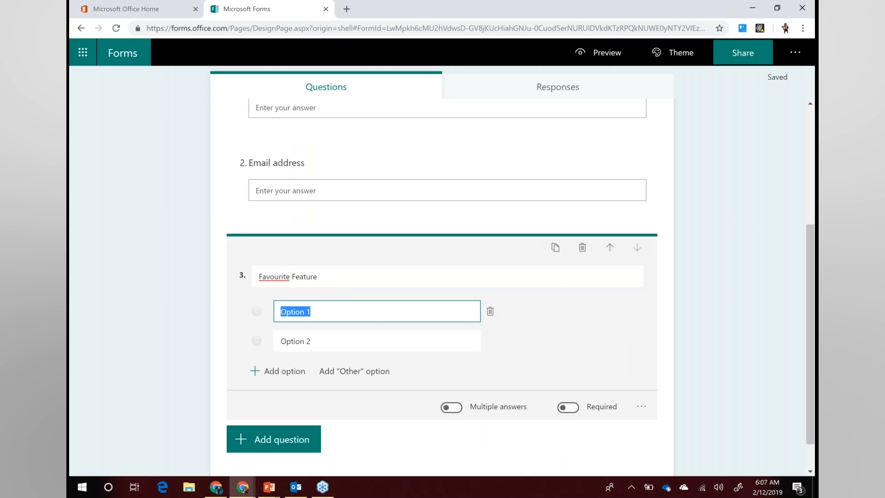
pyautogui.write('PowerApps')
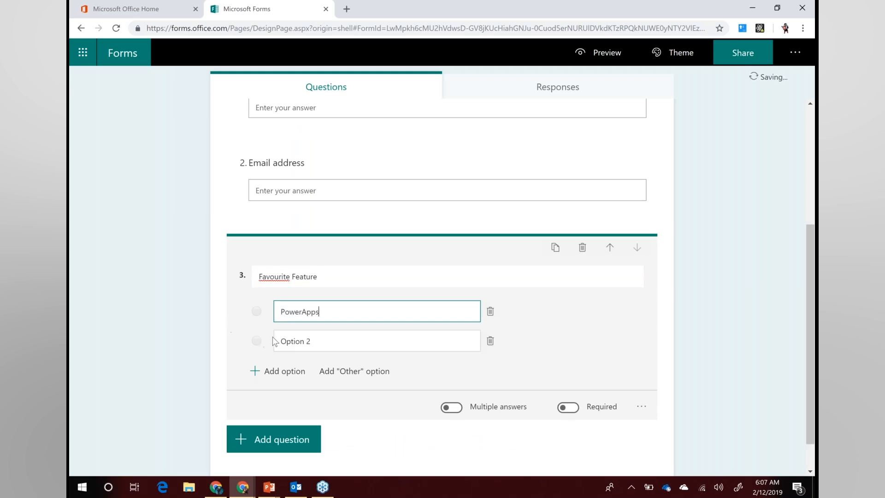
pyautogui.write('Forms')
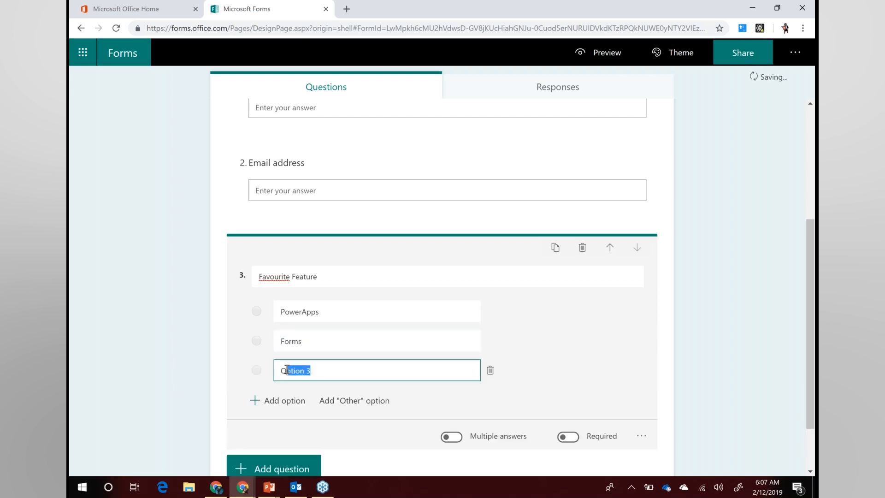
pyautogui.write('Flow')
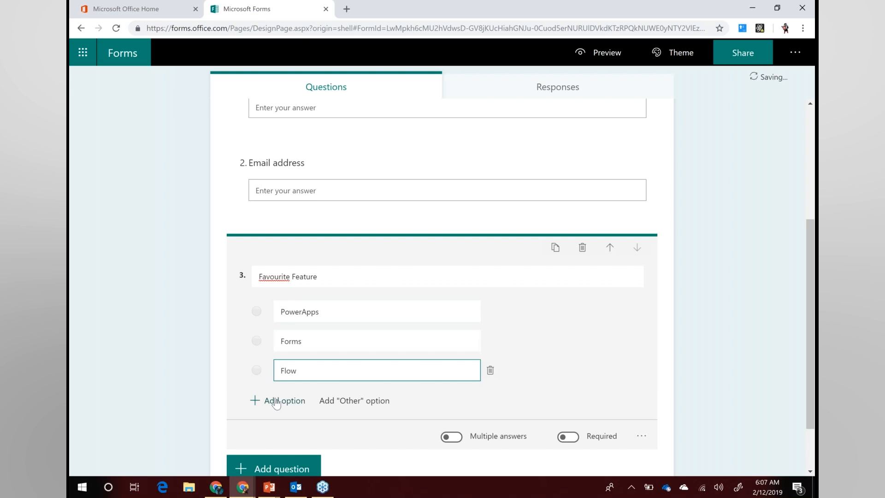
pyautogui.write('Groups')
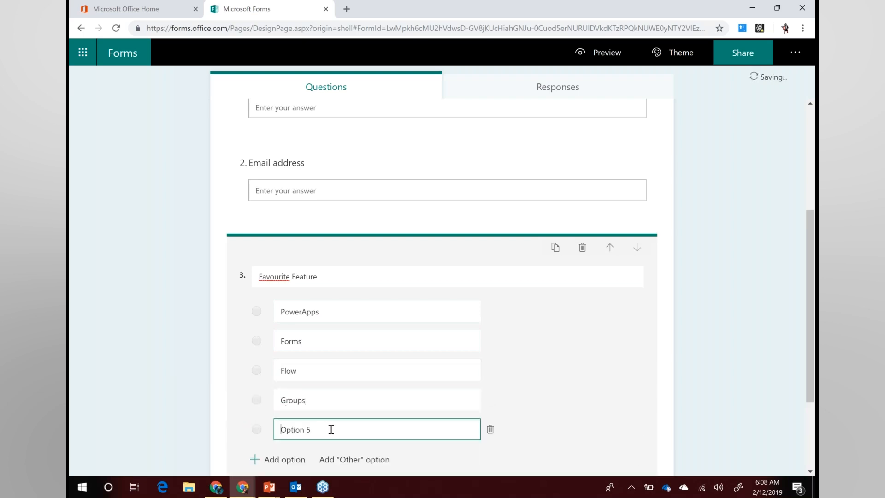
pyautogui.write('SharePoint')
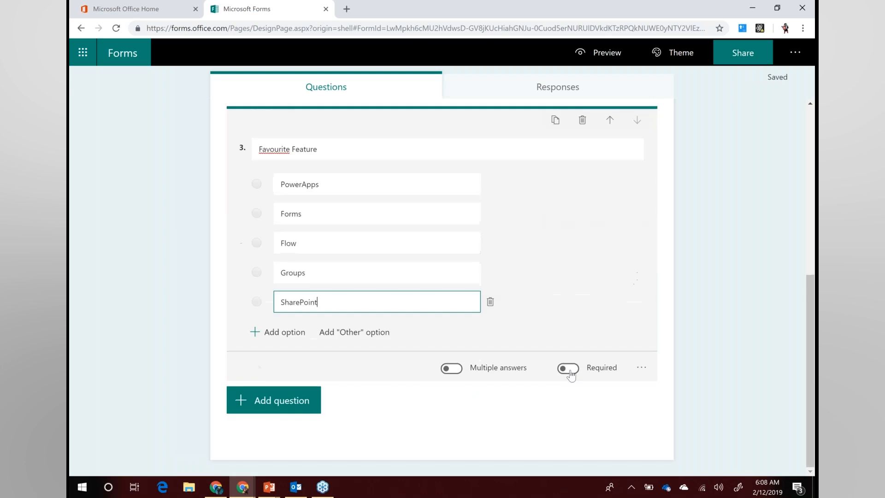
pyautogui.click(568, 368)
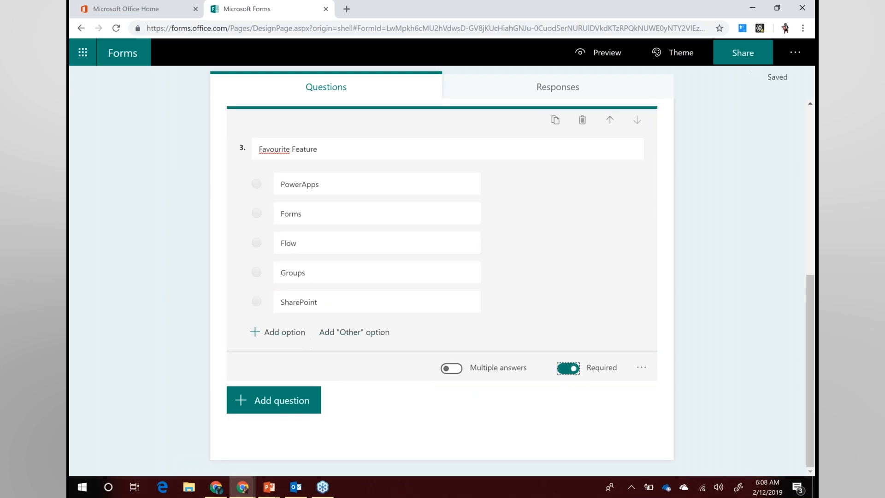
pyautogui.click(451, 367)
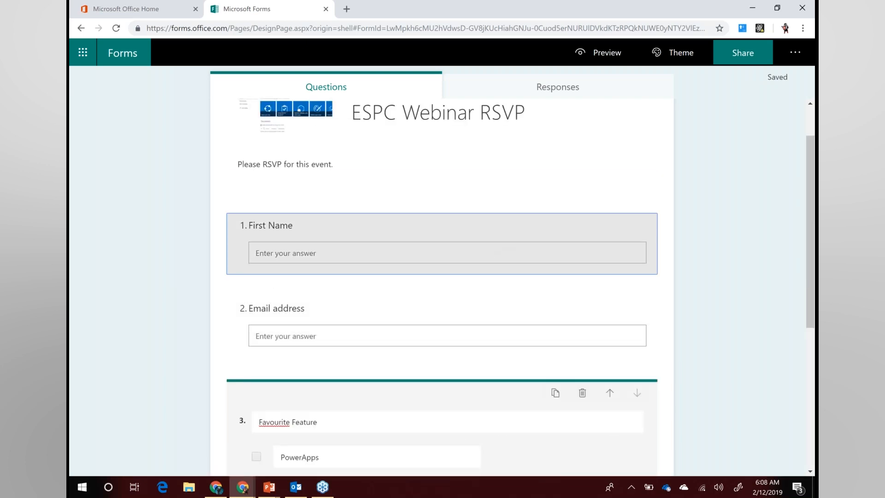
# - Switch on Required for the First Name and Email address questions
pyautogui.click(568, 161)
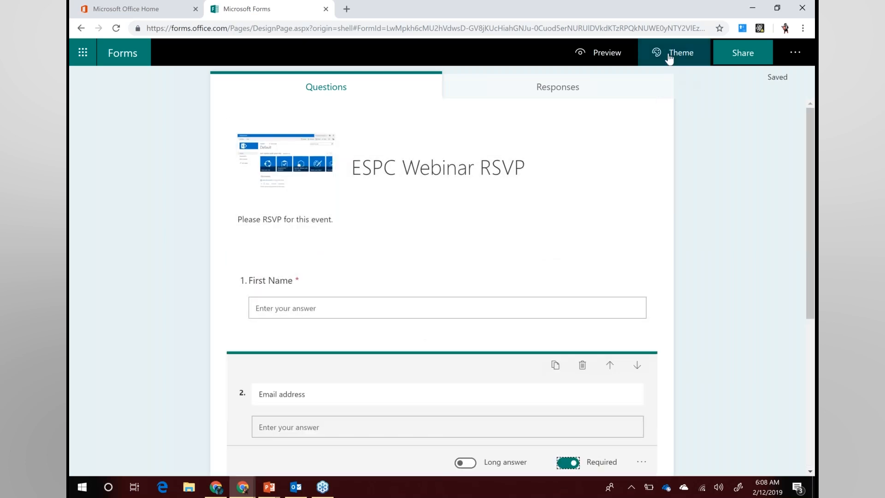
# - Search Bing for 'blizzard' and set the satellite blizzard photo as the theme background
pyautogui.click(674, 52)
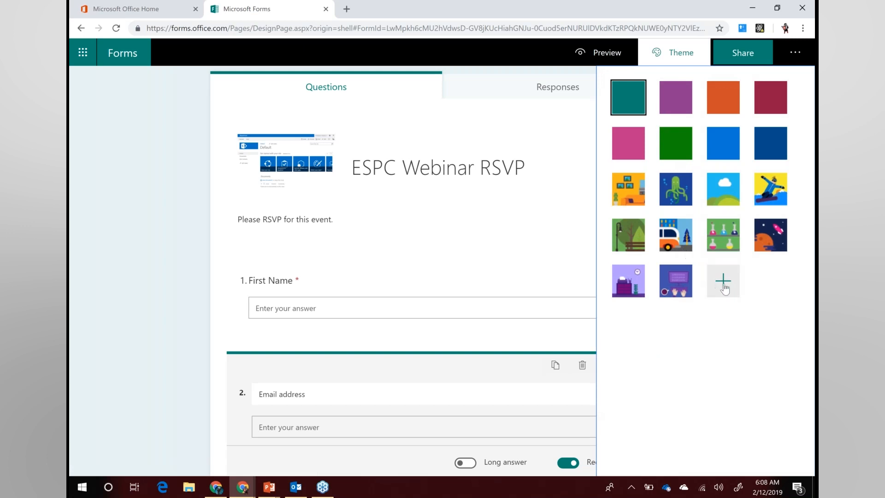
pyautogui.click(723, 281)
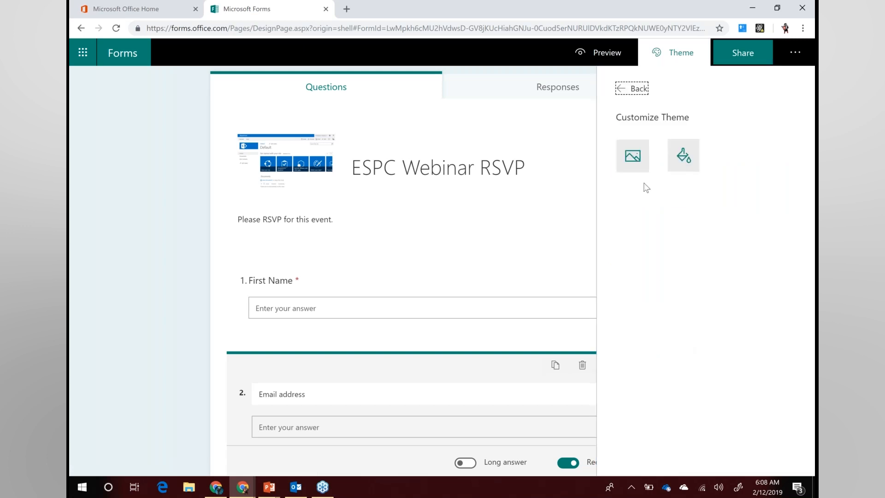
pyautogui.click(632, 155)
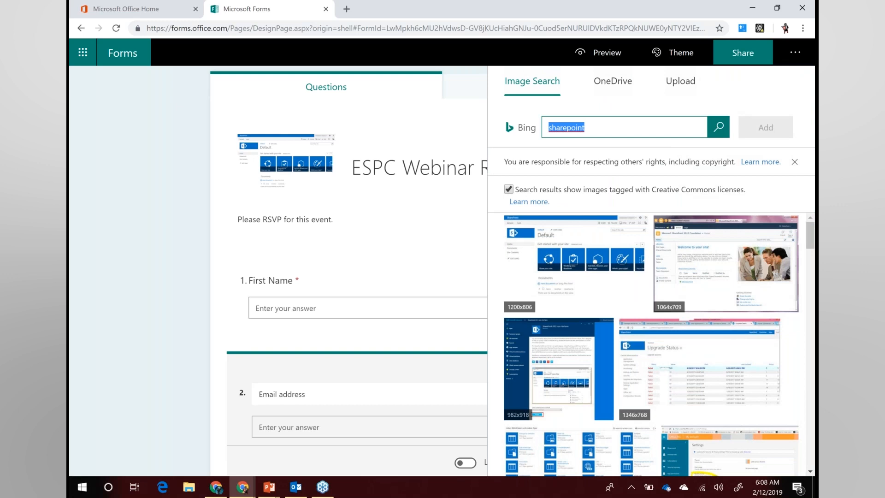
pyautogui.write('blizzard')
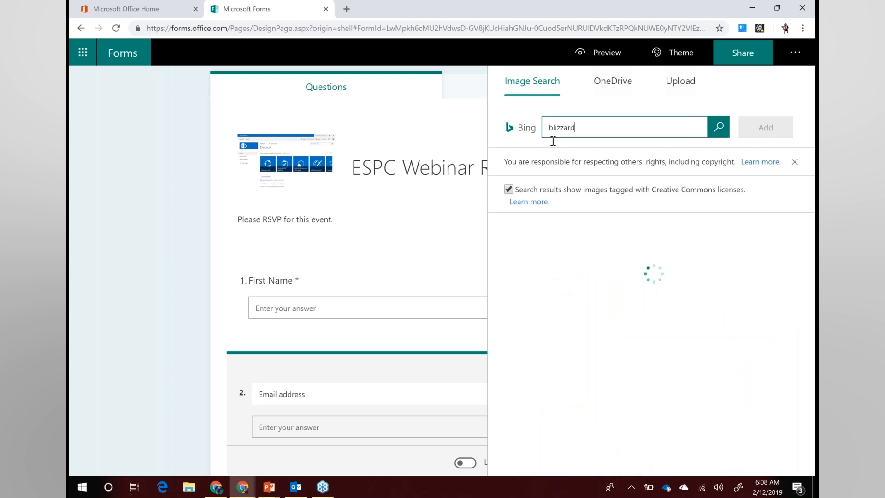
pyautogui.click(718, 128)
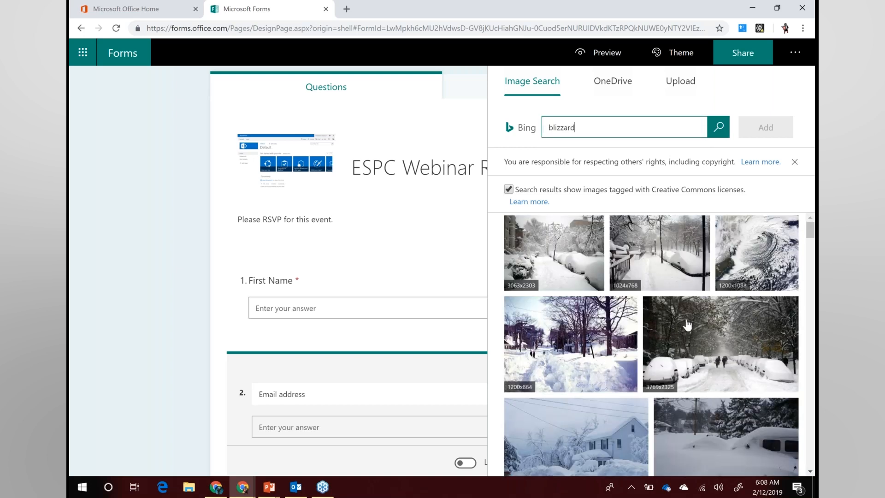
pyautogui.moveTo(756, 250)
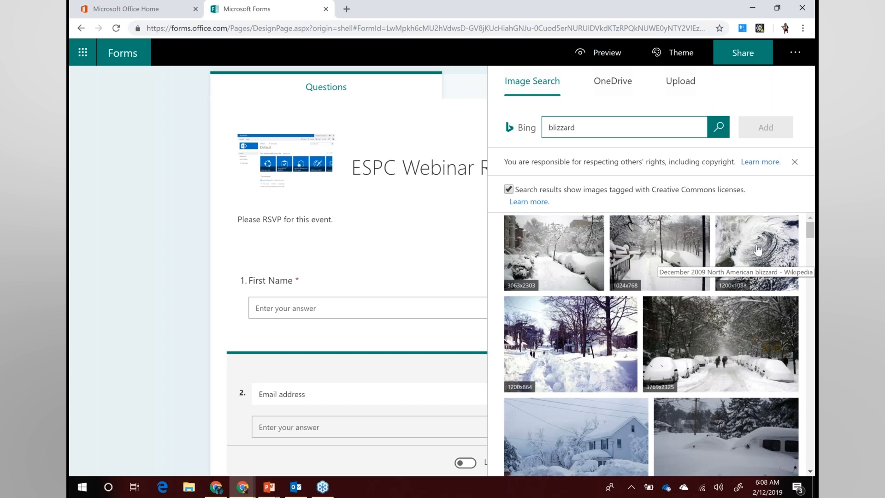
pyautogui.click(757, 251)
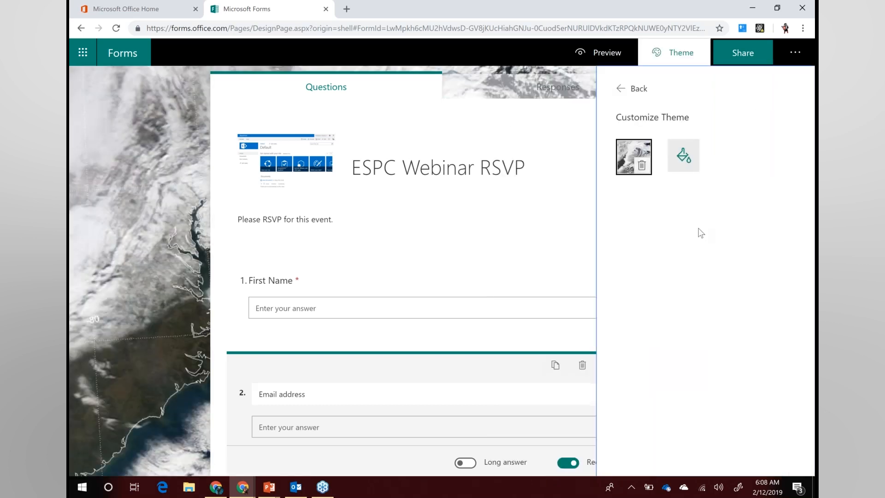
pyautogui.moveTo(683, 157)
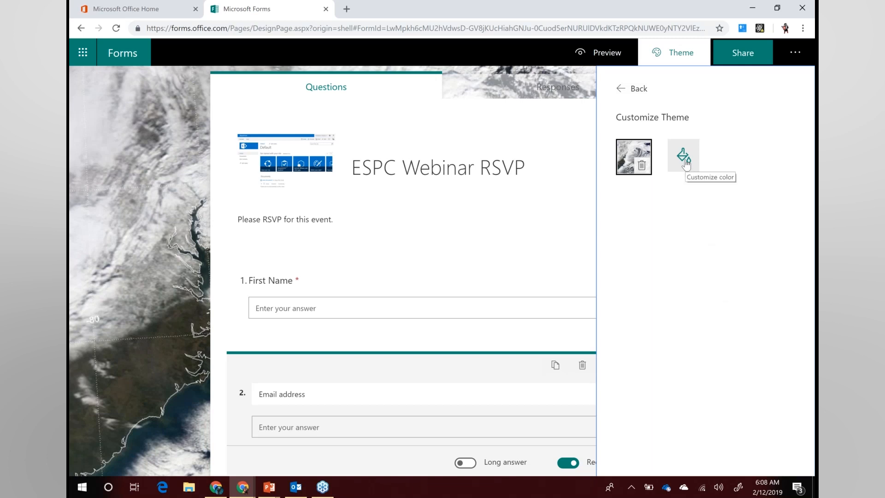
# - Enter #FFAA00 as the custom theme colour, clearing stray text from the Hex box
pyautogui.click(683, 156)
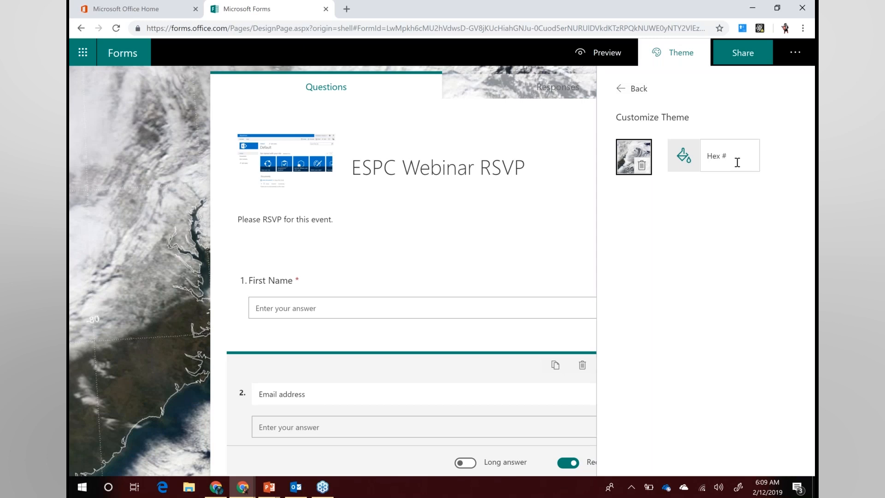
pyautogui.write('#FF')
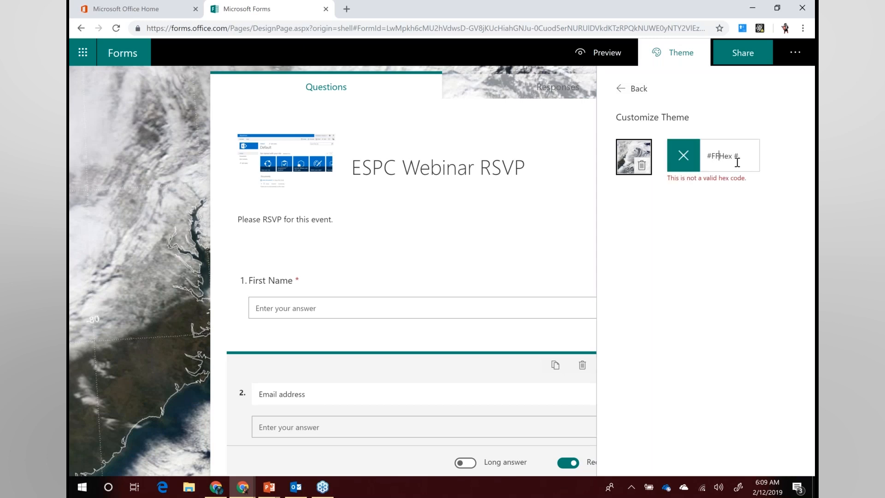
pyautogui.doubleClick(725, 156)
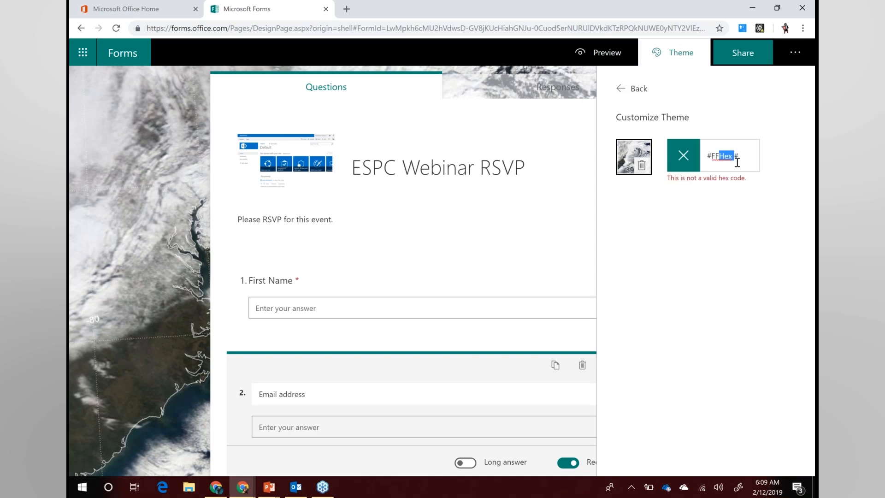
pyautogui.press('Backspace')
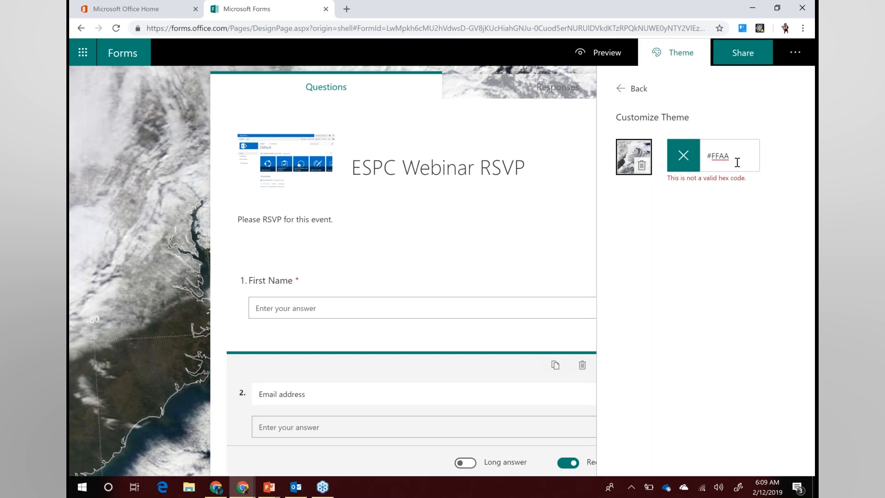
pyautogui.write('00')
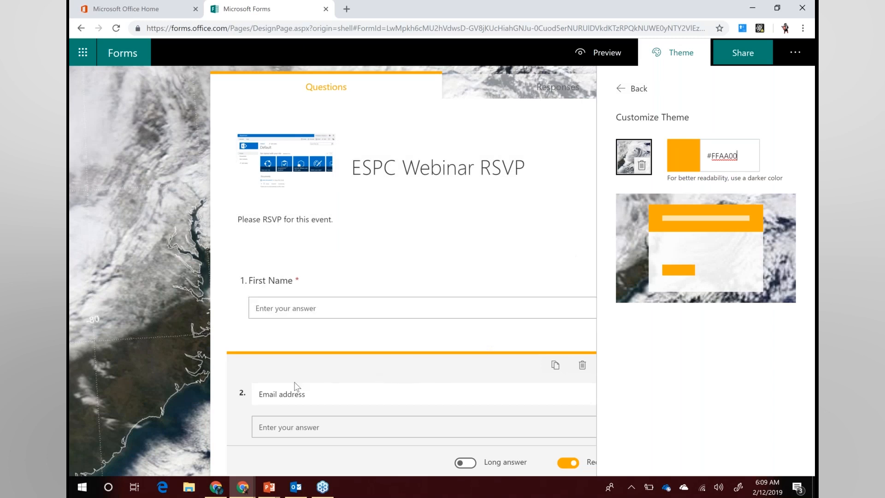
pyautogui.scroll(-3)
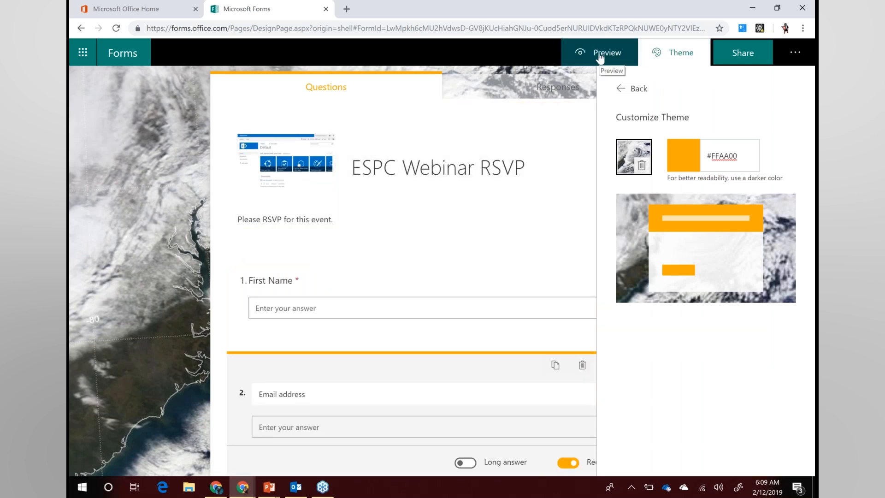
pyautogui.click(599, 52)
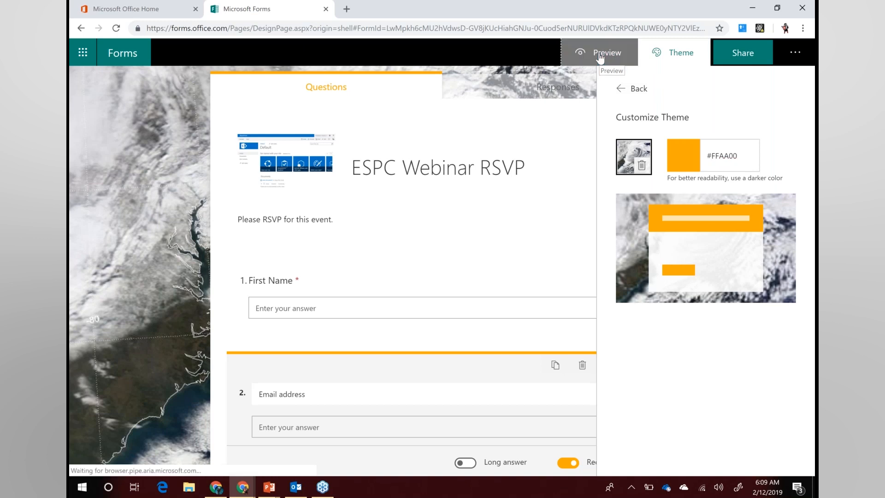
pyautogui.click(600, 53)
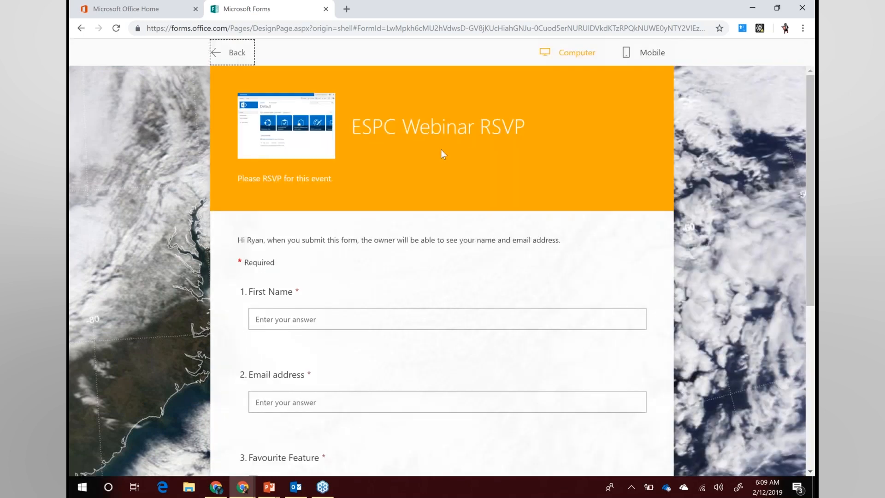
pyautogui.moveTo(451, 172)
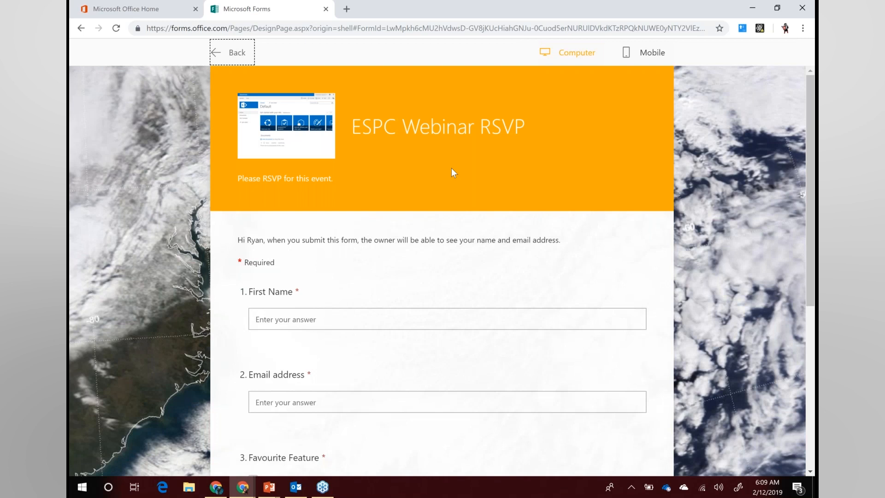
pyautogui.moveTo(638, 110)
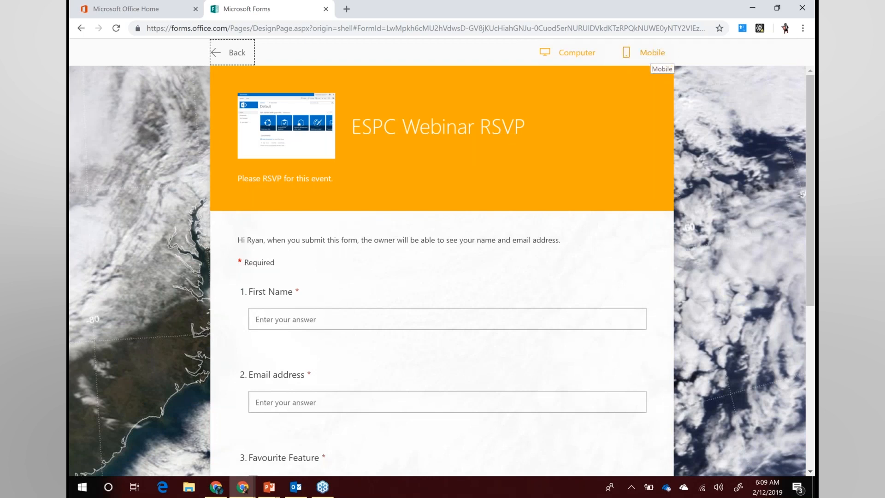
pyautogui.click(652, 52)
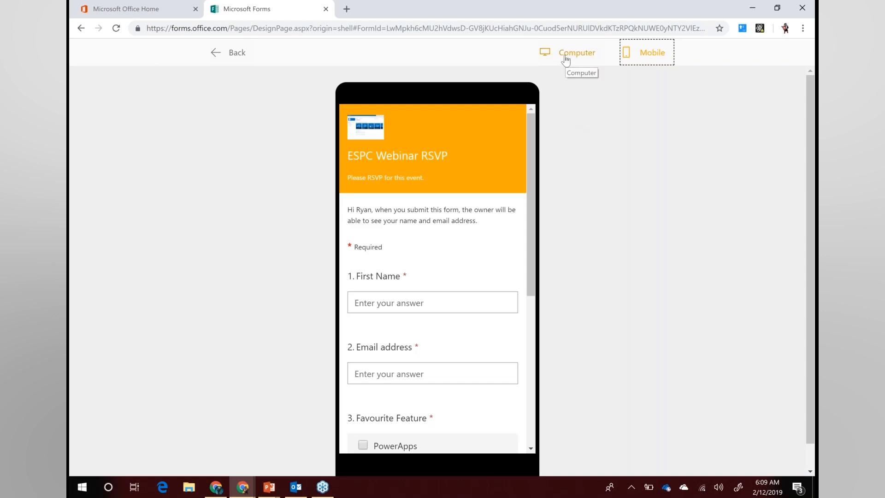
pyautogui.click(576, 52)
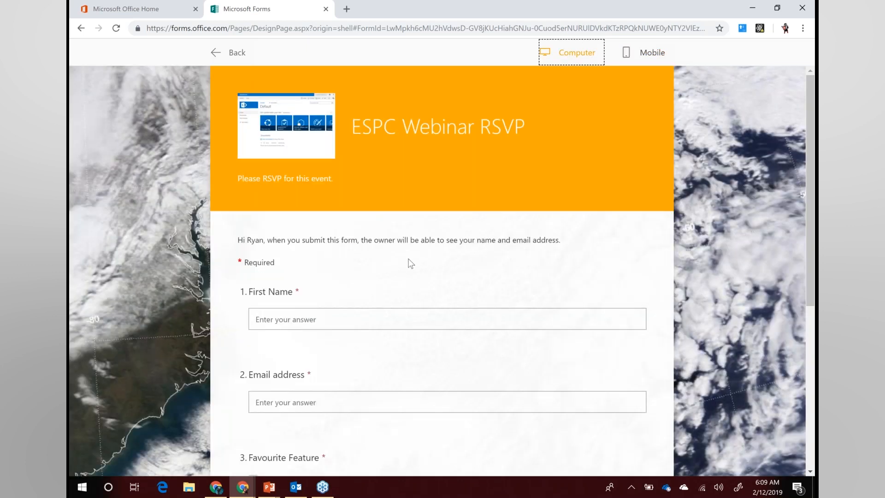
pyautogui.write('Ryan')
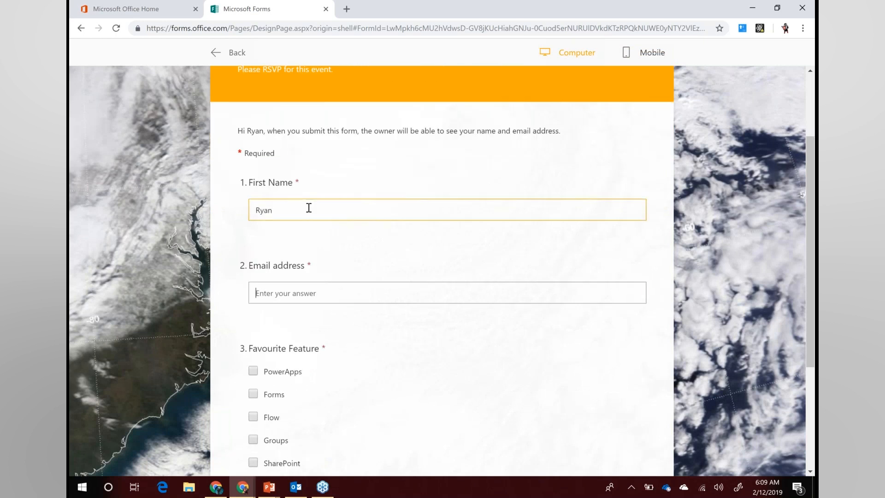
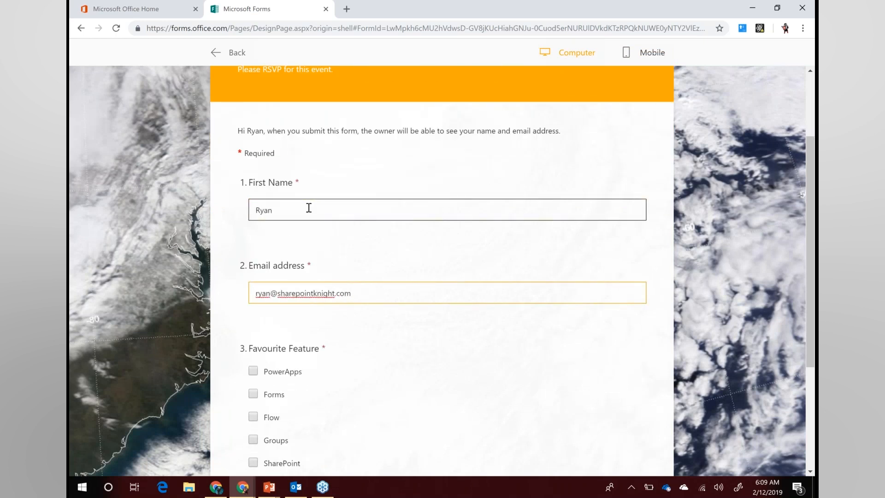
pyautogui.scroll(-3)
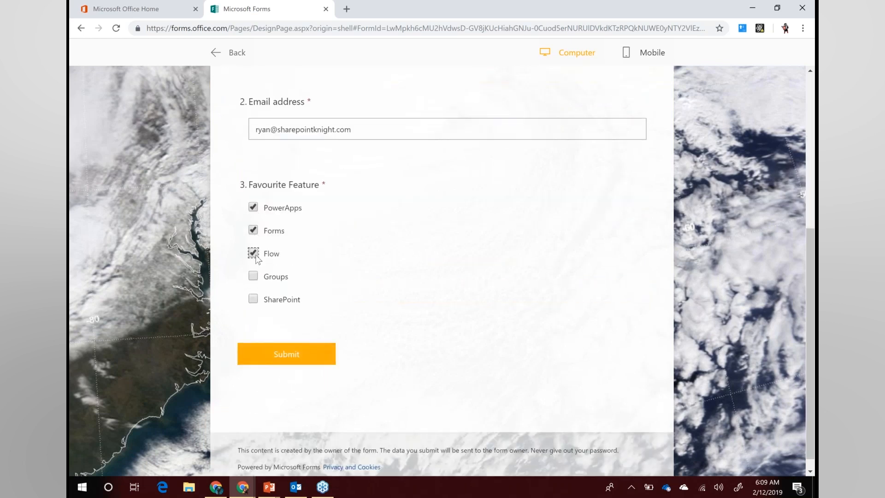
pyautogui.moveTo(286, 354)
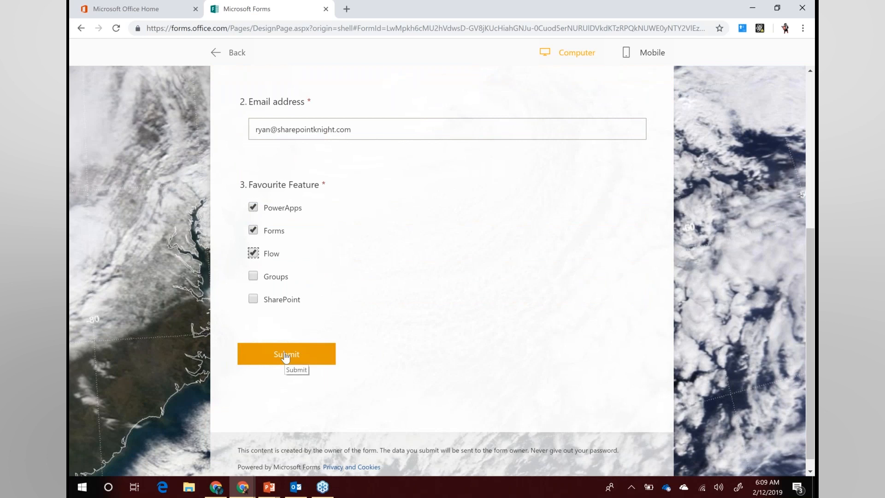
pyautogui.click(252, 253)
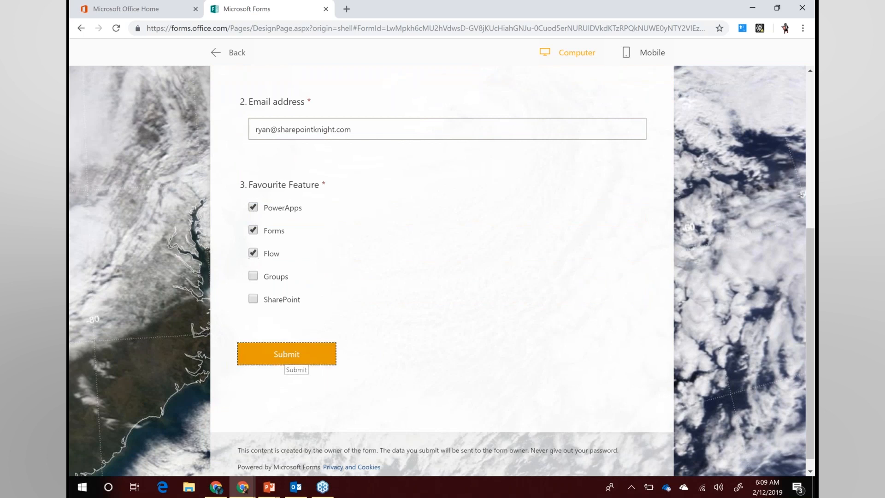
pyautogui.click(286, 354)
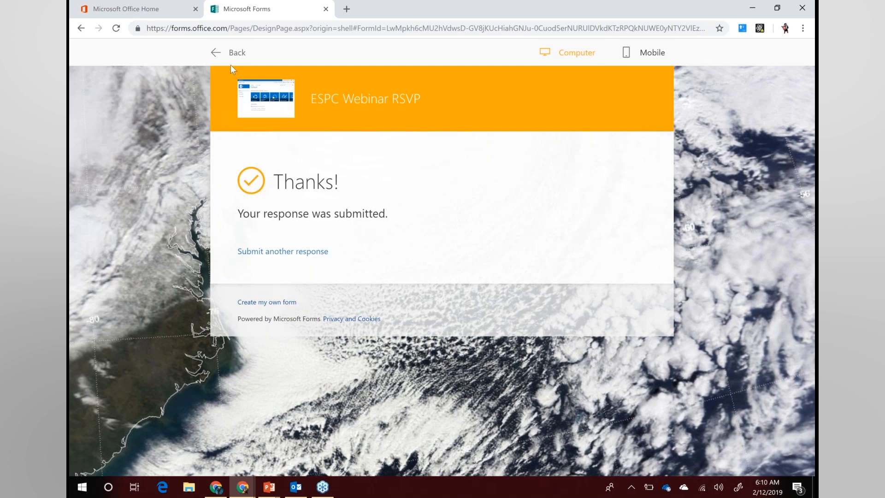
pyautogui.click(228, 52)
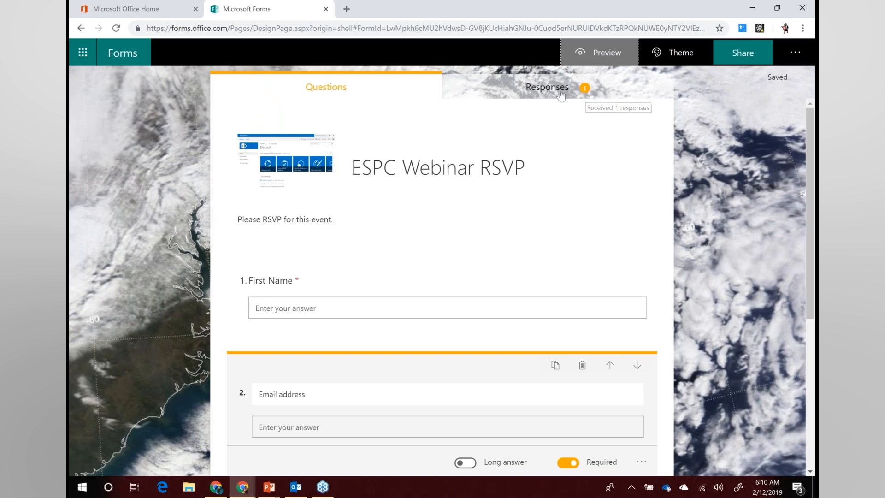
# - View the Responses summary of the one test RSVP down to the Favourite Feature pie chart
pyautogui.click(546, 87)
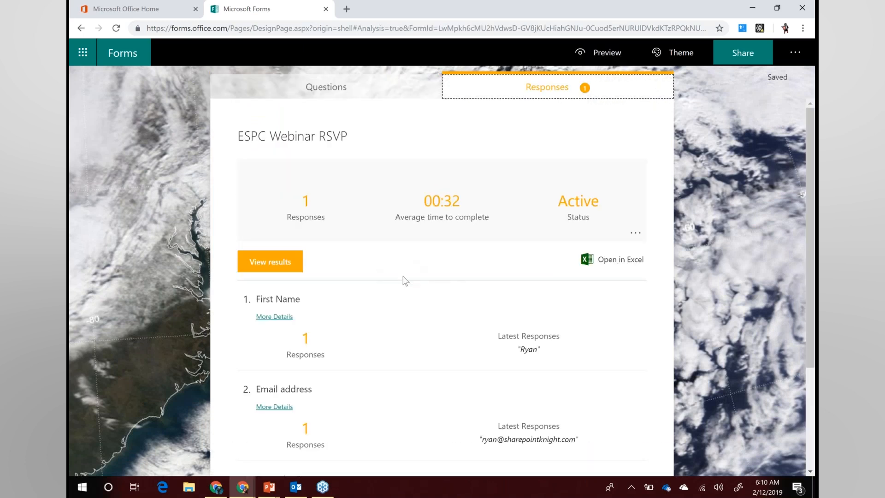
pyautogui.scroll(-3)
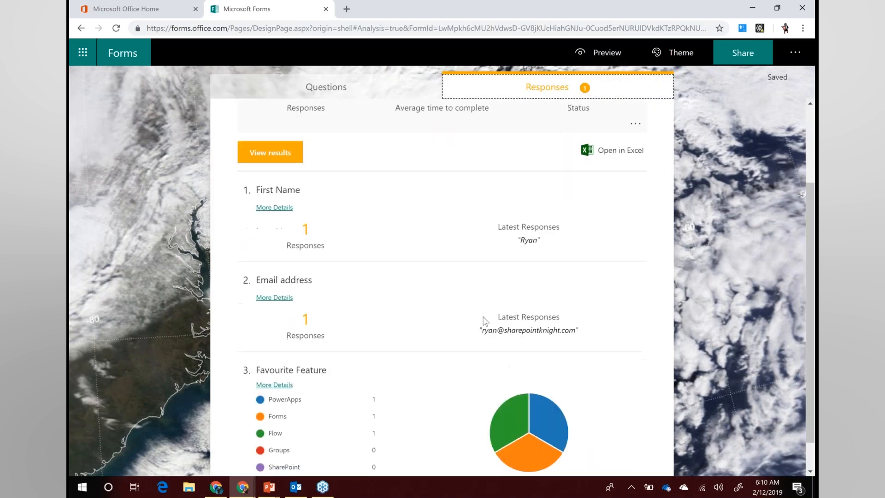
pyautogui.scroll(-3)
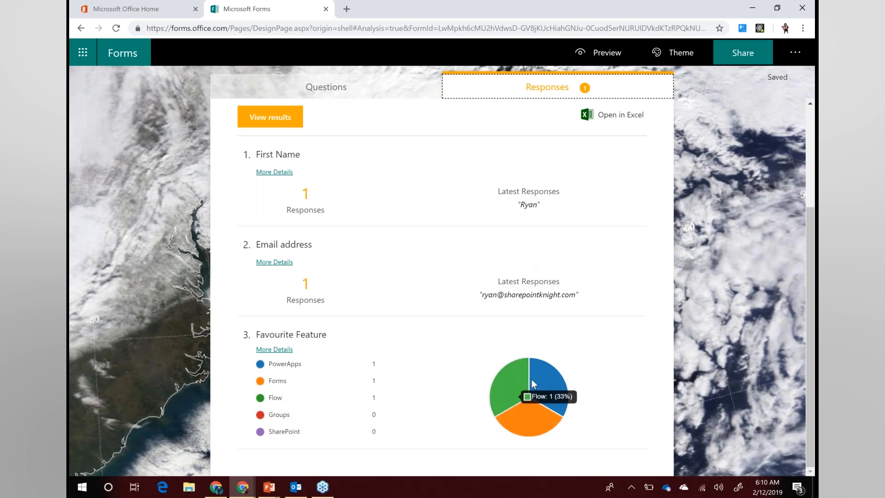
pyautogui.moveTo(533, 389)
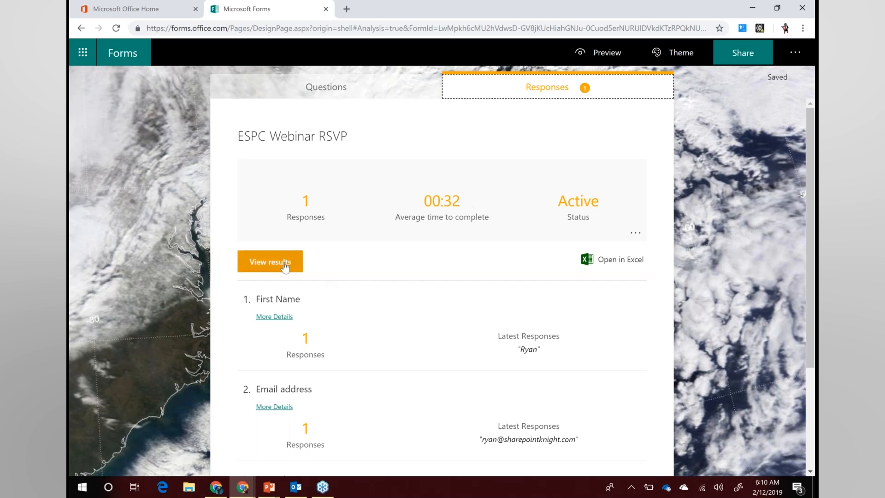
pyautogui.click(269, 262)
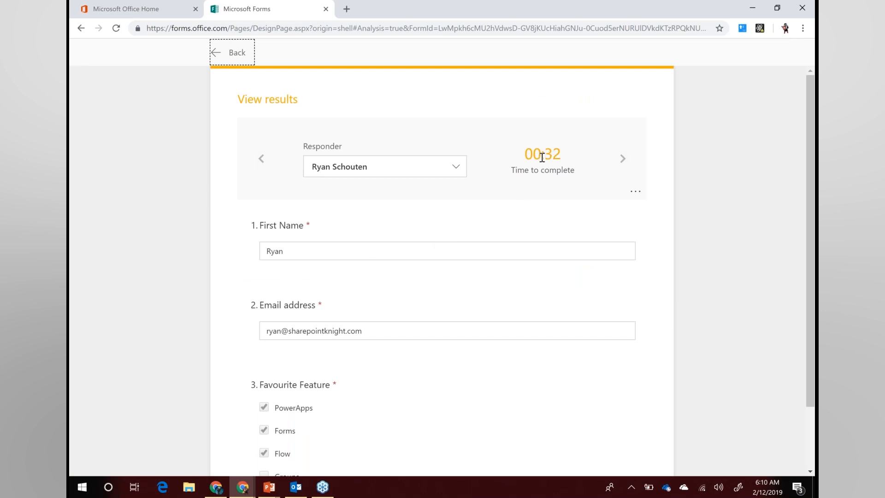
pyautogui.doubleClick(550, 153)
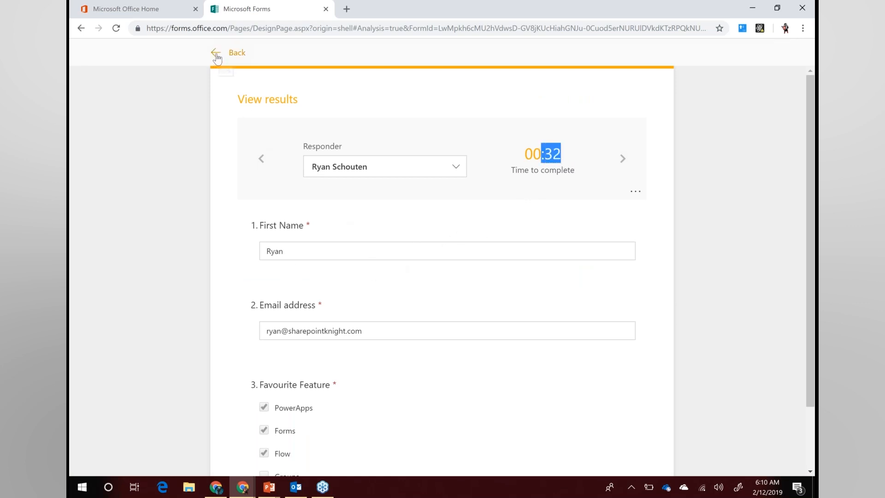
pyautogui.click(216, 52)
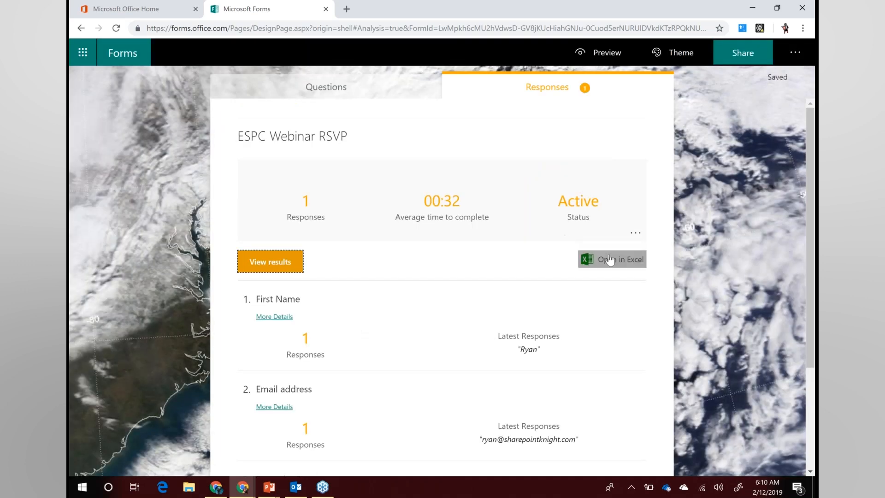
pyautogui.moveTo(611, 259)
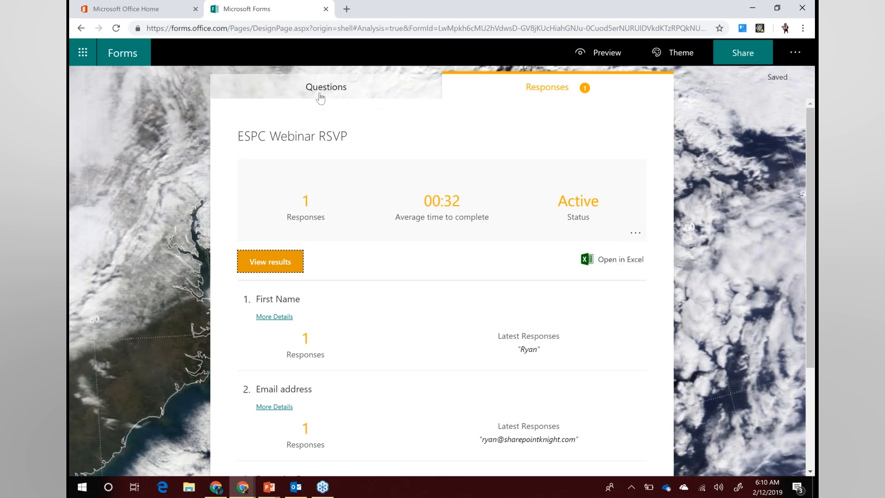
# - Return to the Questions view and show the More form settings menu
pyautogui.click(326, 87)
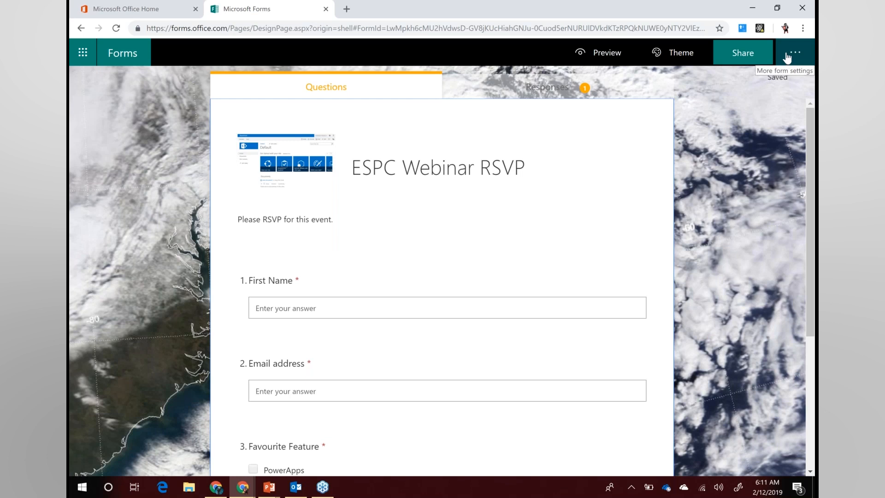
pyautogui.click(795, 52)
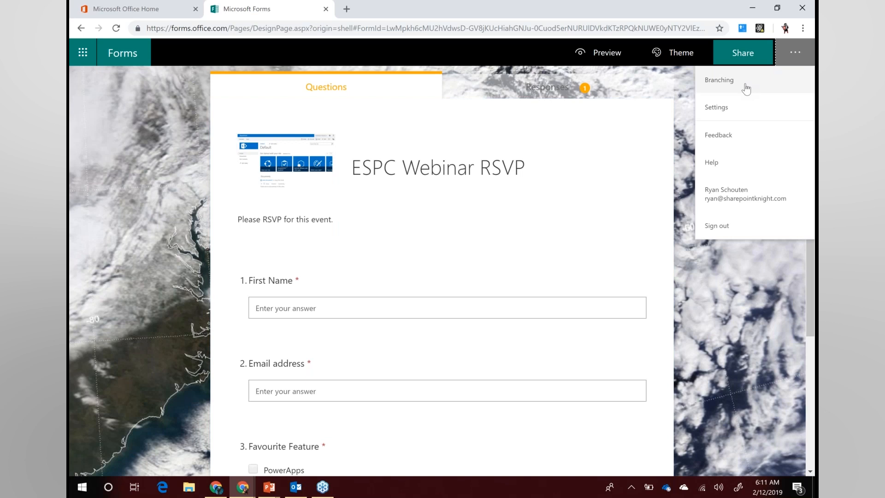
pyautogui.moveTo(719, 108)
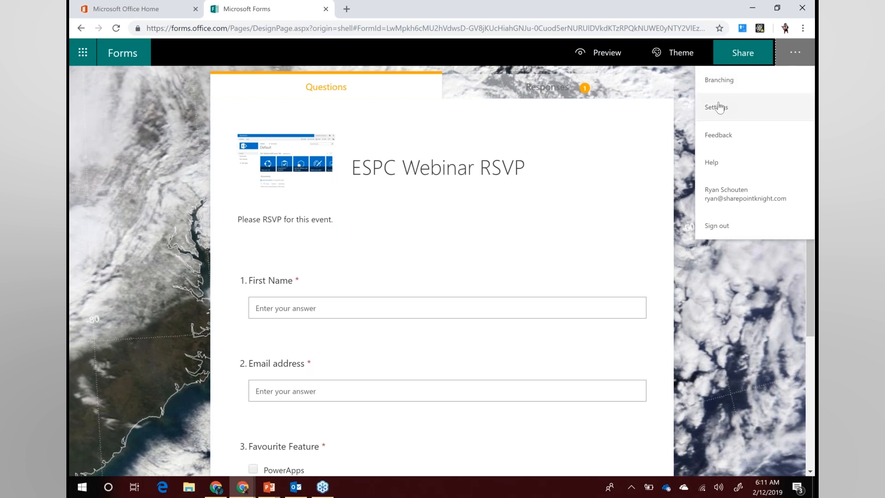
# - In Settings, untick Record name, enable One response per person, and tick Start and End date
pyautogui.click(716, 106)
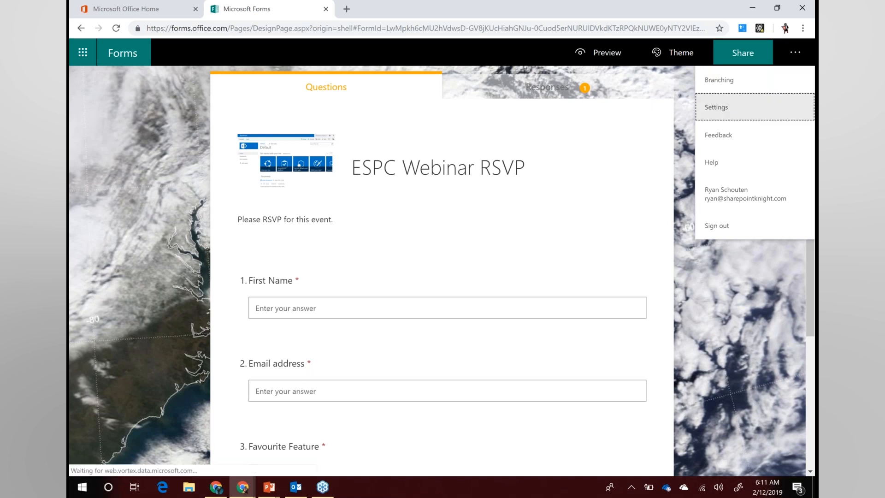
pyautogui.click(716, 106)
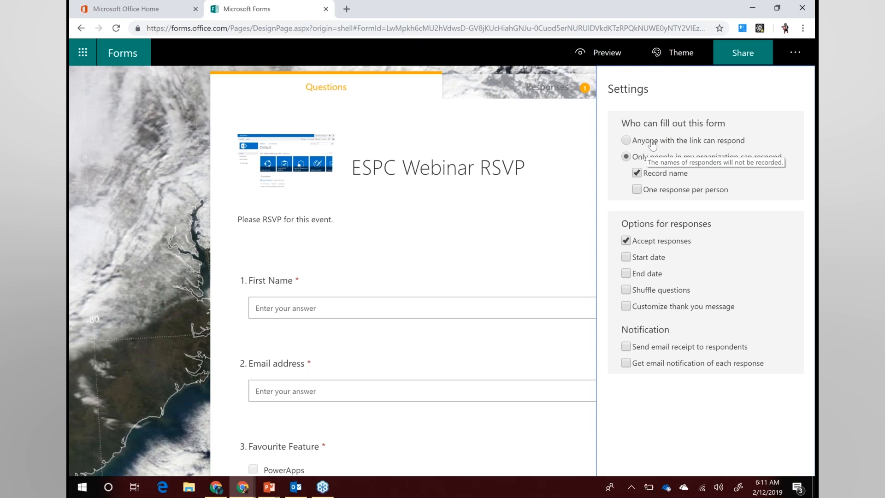
pyautogui.moveTo(681, 169)
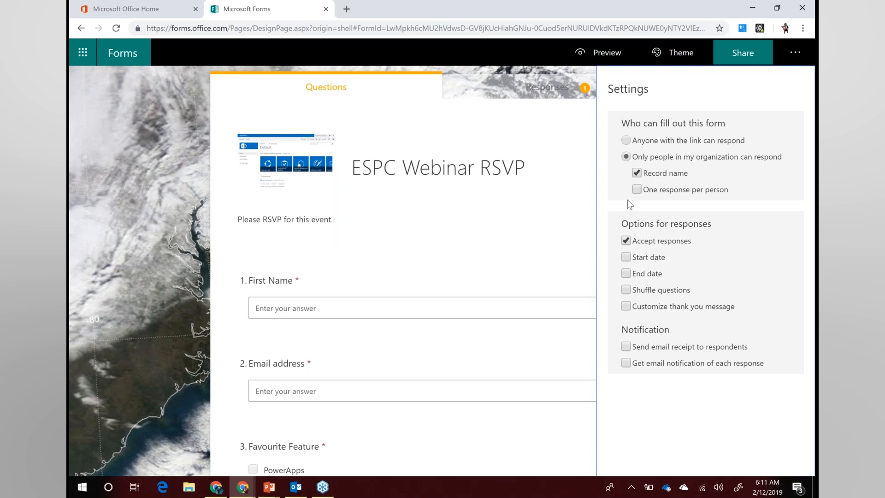
pyautogui.moveTo(639, 191)
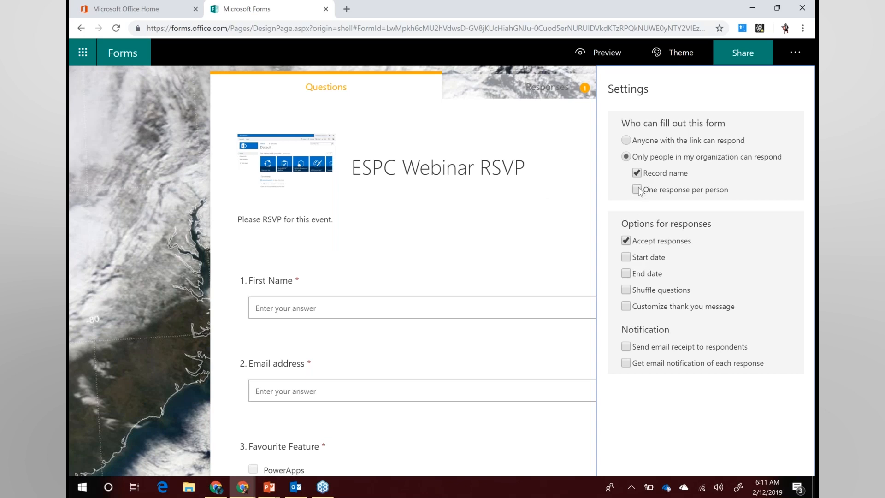
pyautogui.click(637, 172)
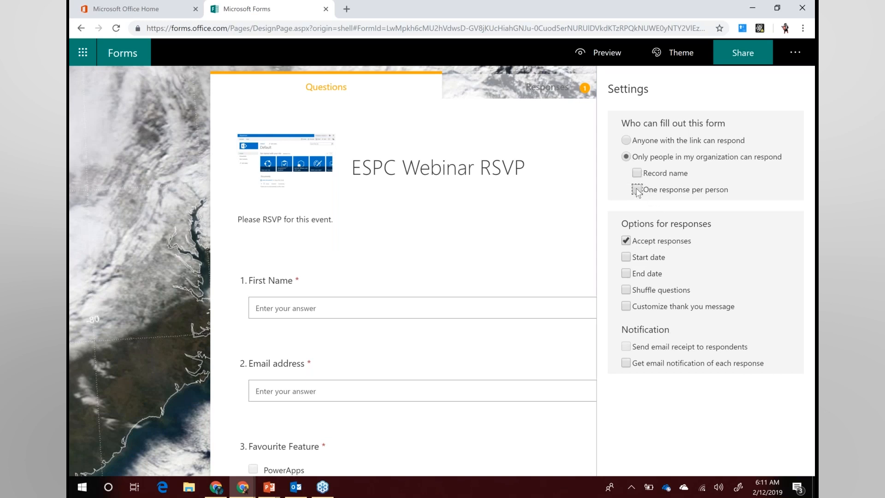
pyautogui.click(638, 189)
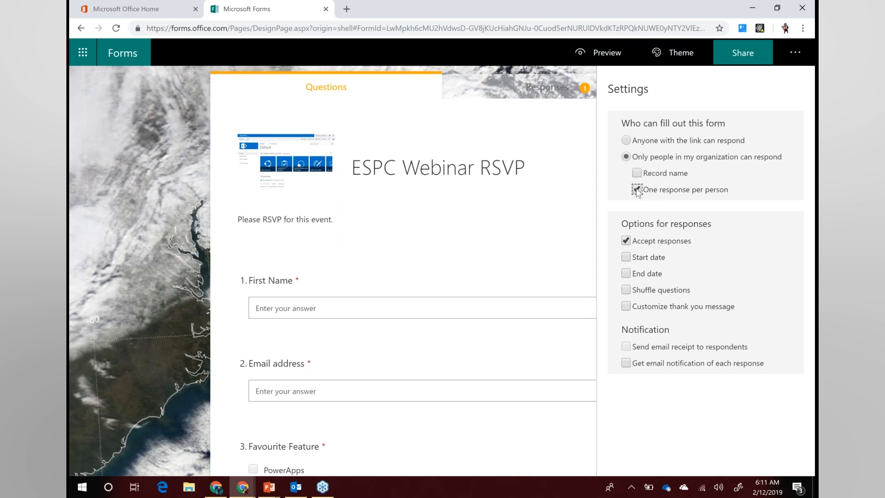
pyautogui.click(626, 189)
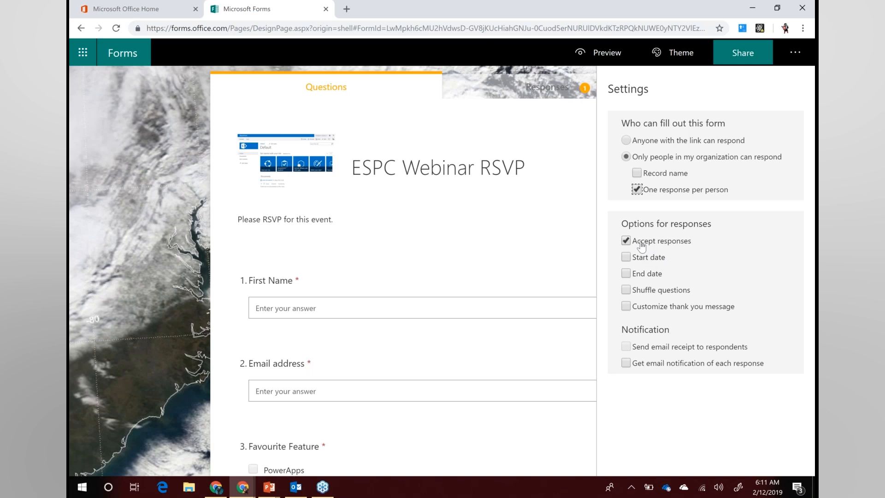
pyautogui.moveTo(630, 262)
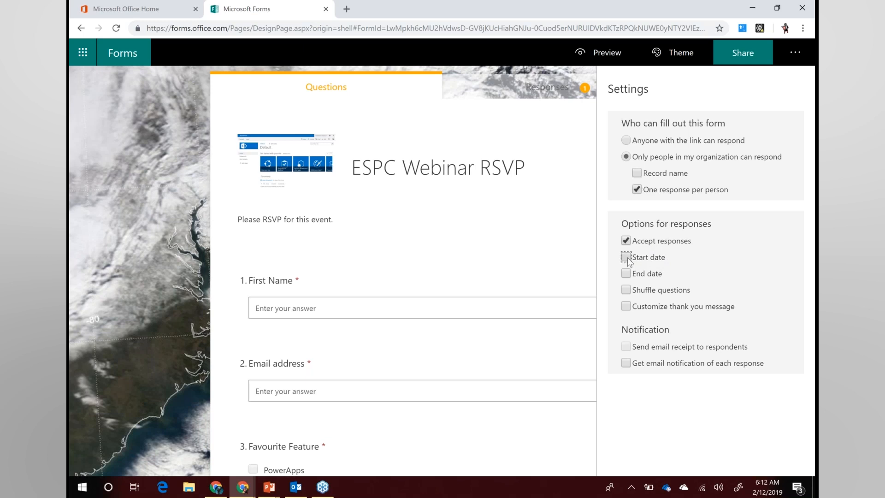
pyautogui.click(626, 256)
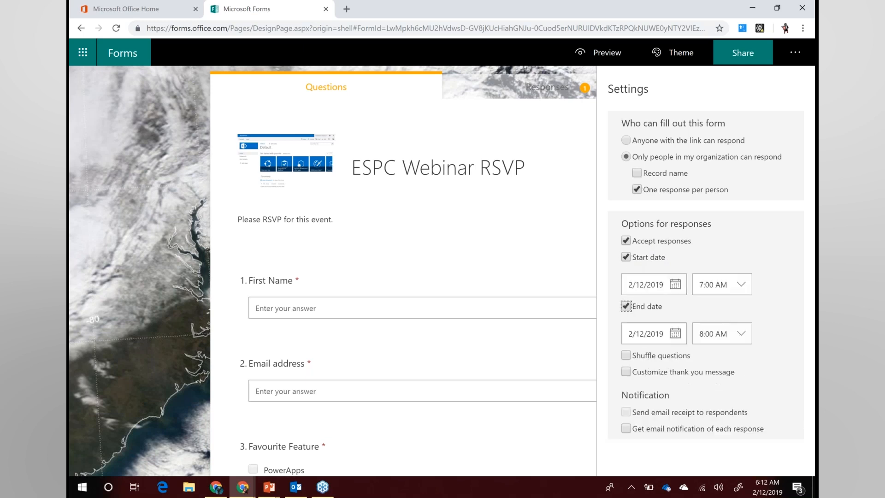
# - Set the response end date to February 13 and enable a custom thank-you message
pyautogui.click(649, 333)
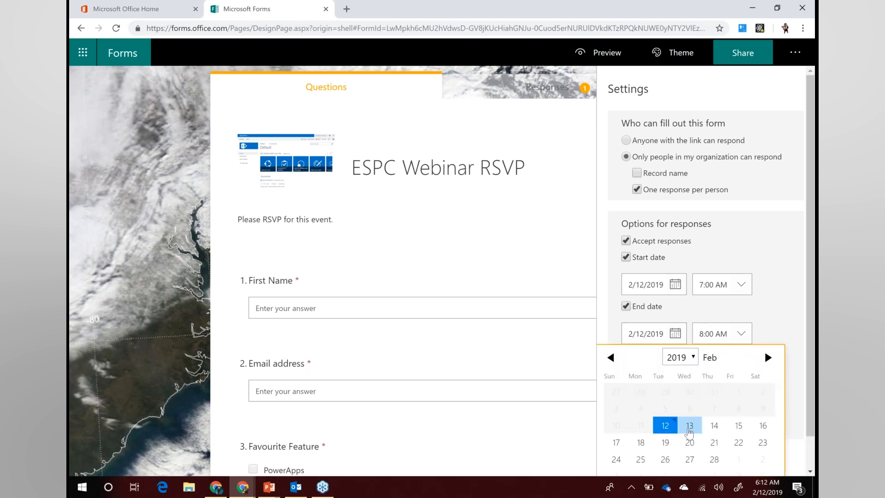
pyautogui.click(689, 426)
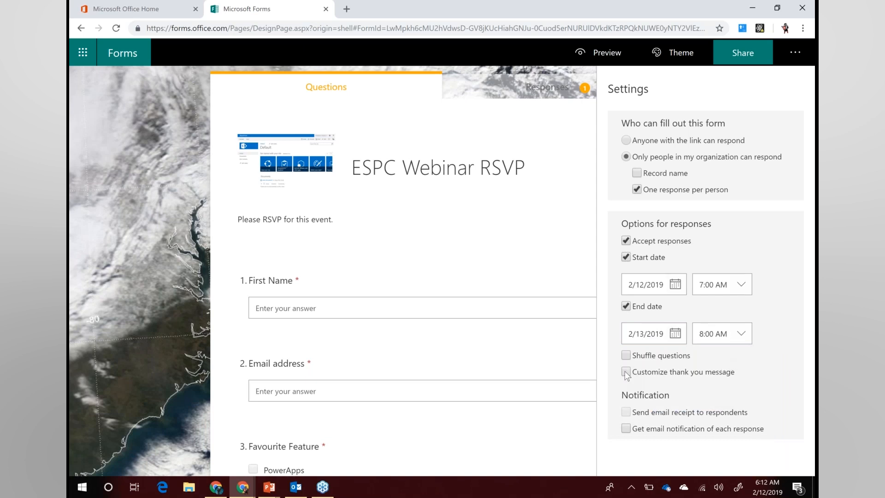
pyautogui.click(626, 372)
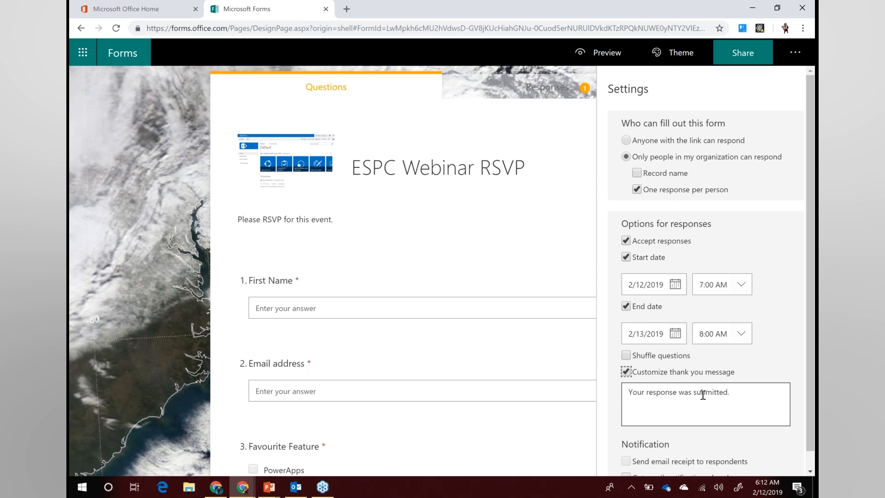
pyautogui.moveTo(745, 399)
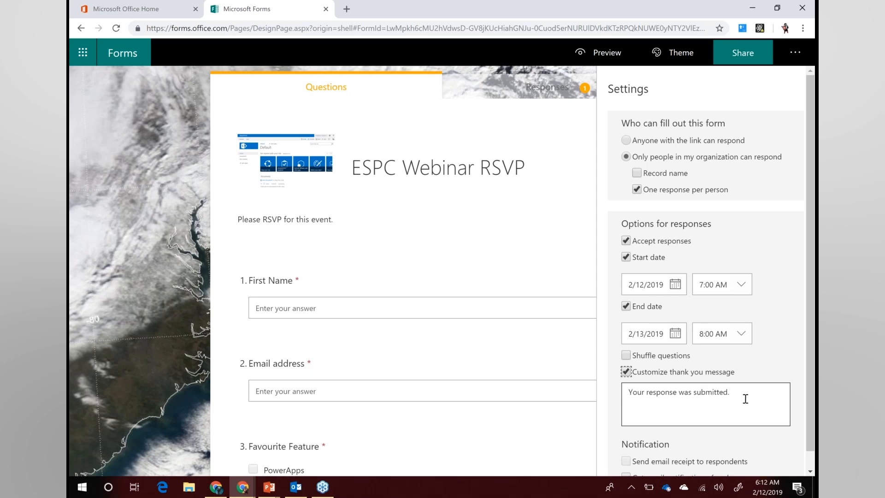
# - Replace the default text with 'Thank you for registering for our webinar. We'll send you a confirmation shortly'
pyautogui.tripleClick(677, 391)
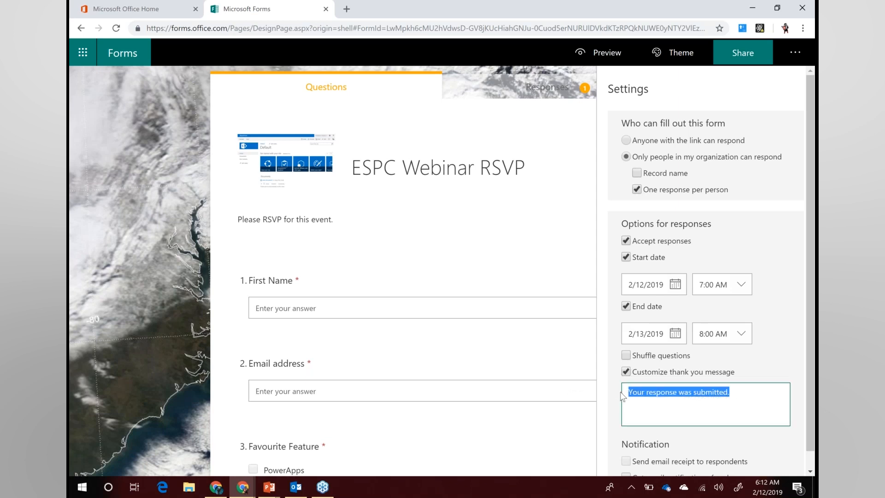
pyautogui.write('Thank you for register')
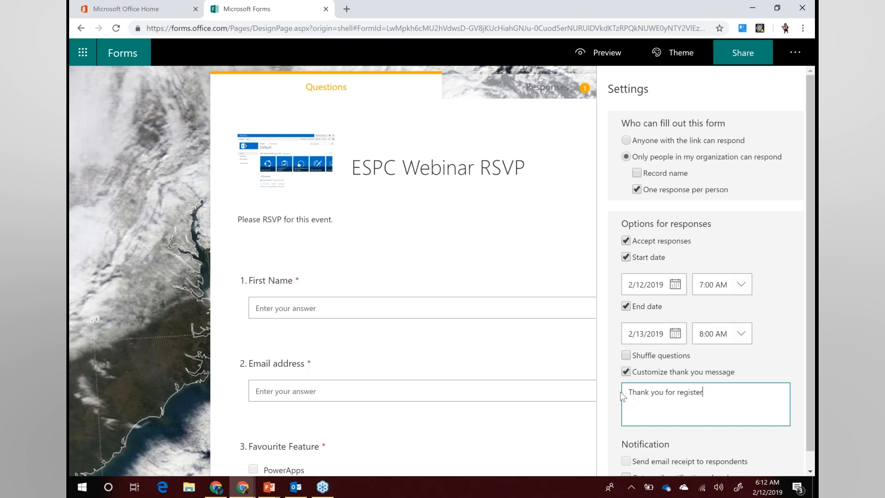
pyautogui.write('ing for our w')
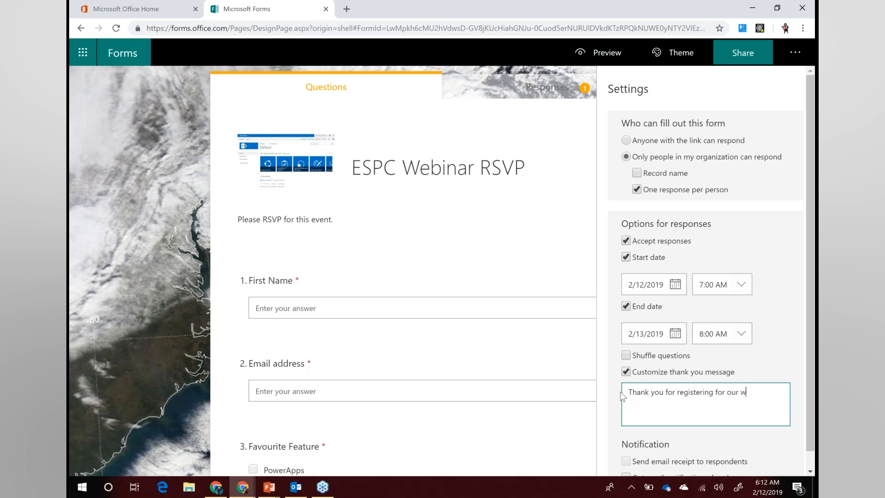
pyautogui.write("ebinar. We'll")
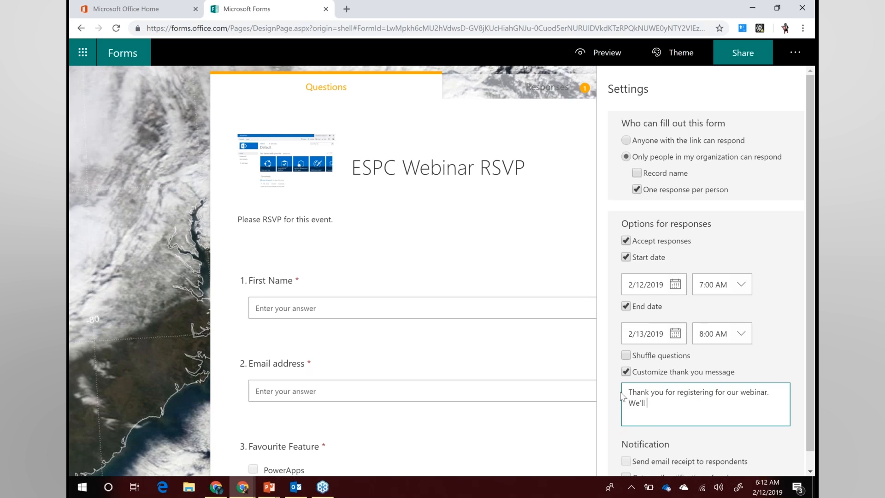
pyautogui.write('send you a')
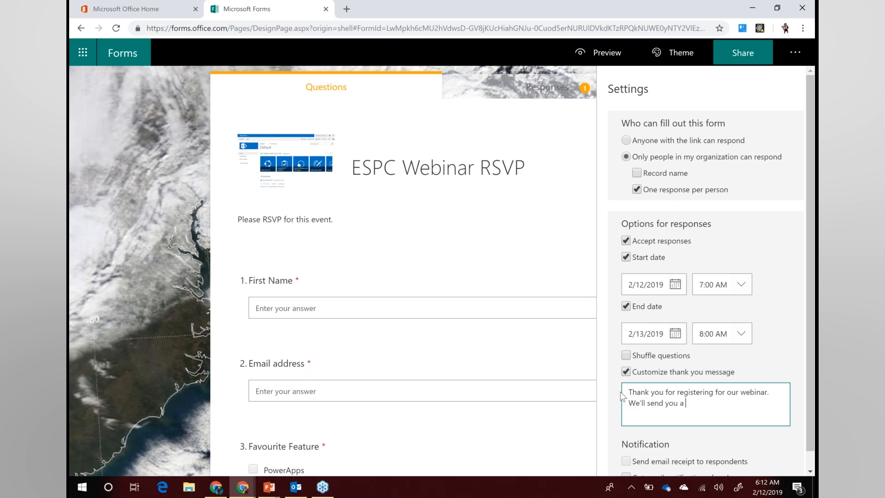
pyautogui.write('confirmation sh')
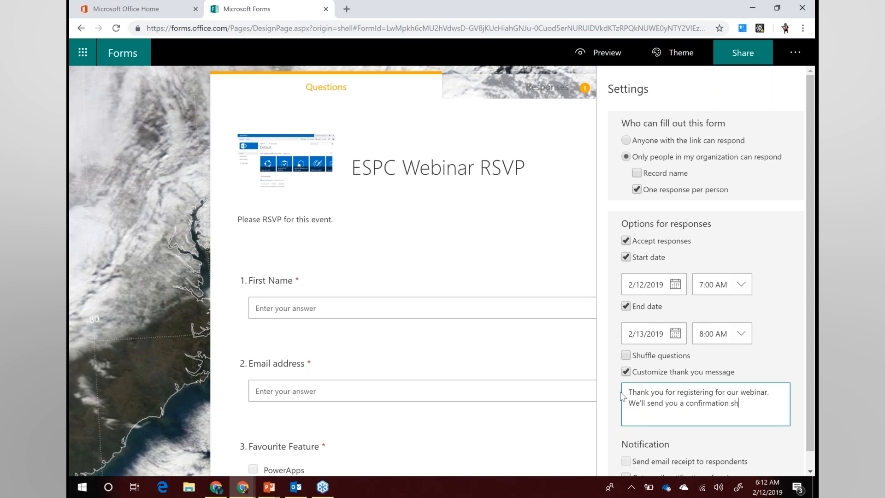
pyautogui.write('ortly')
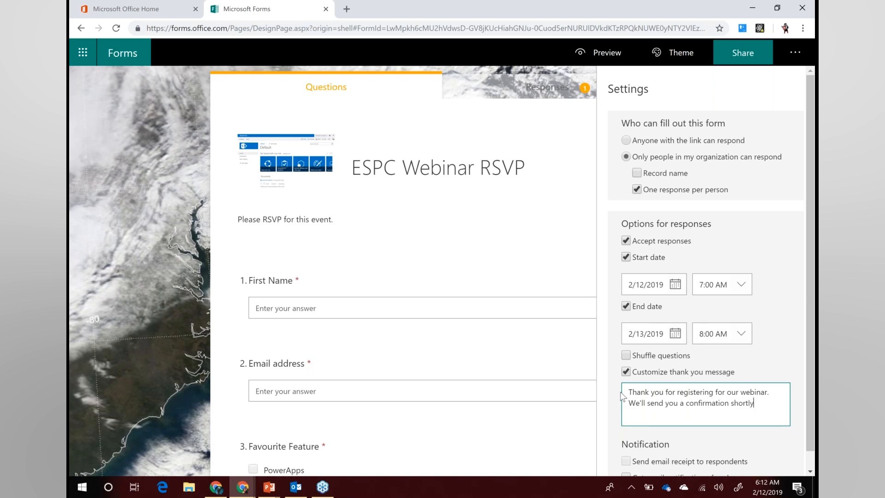
# - Scroll the Settings pane down to the Notification options
pyautogui.scroll(-3)
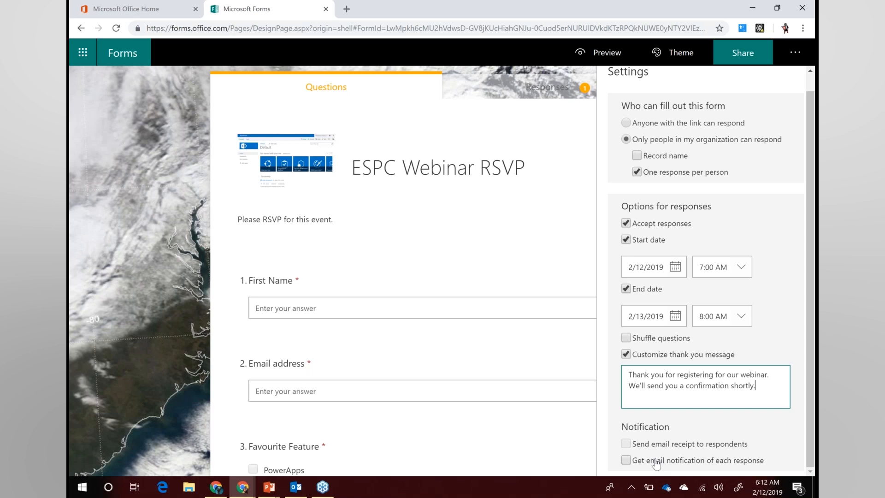
pyautogui.moveTo(641, 445)
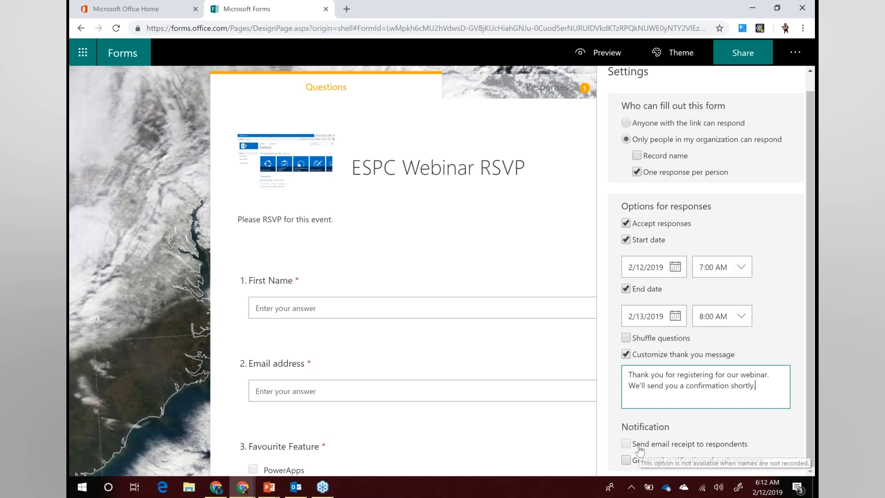
pyautogui.moveTo(638, 161)
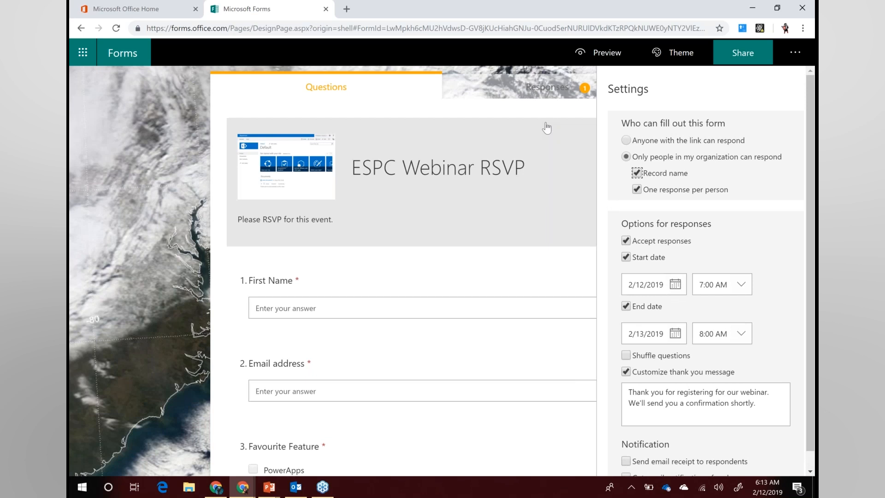
# - Close Settings and open the Share panel, selecting the organization-only response link
pyautogui.click(796, 52)
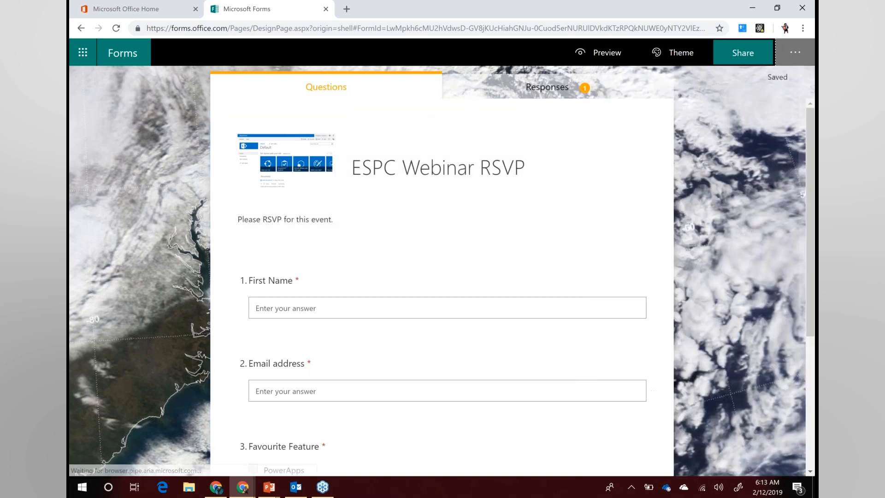
pyautogui.moveTo(743, 52)
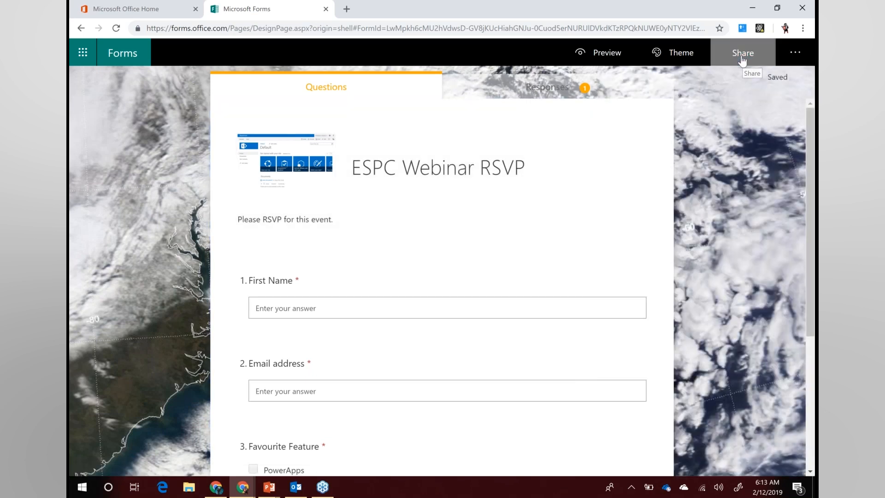
pyautogui.click(743, 52)
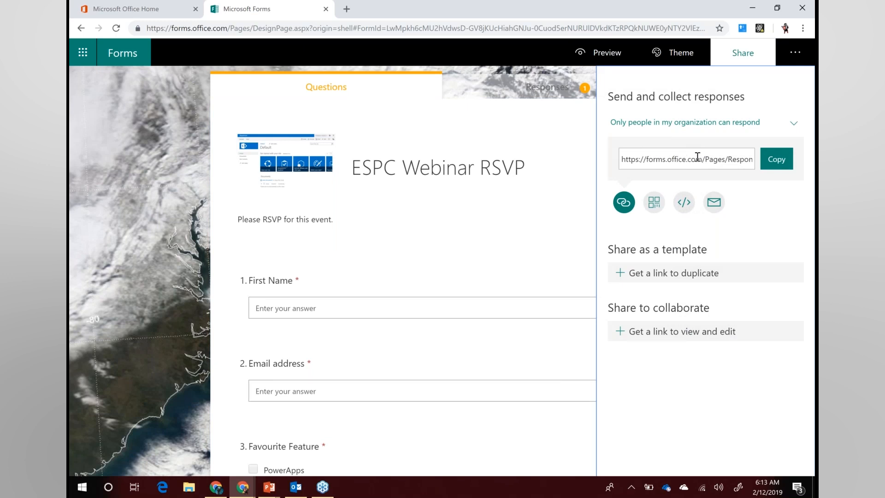
pyautogui.moveTo(653, 202)
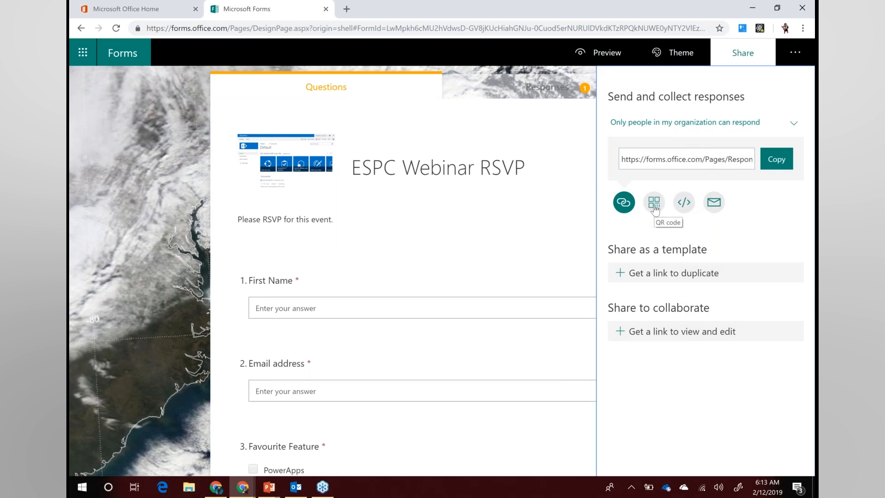
pyautogui.moveTo(725, 175)
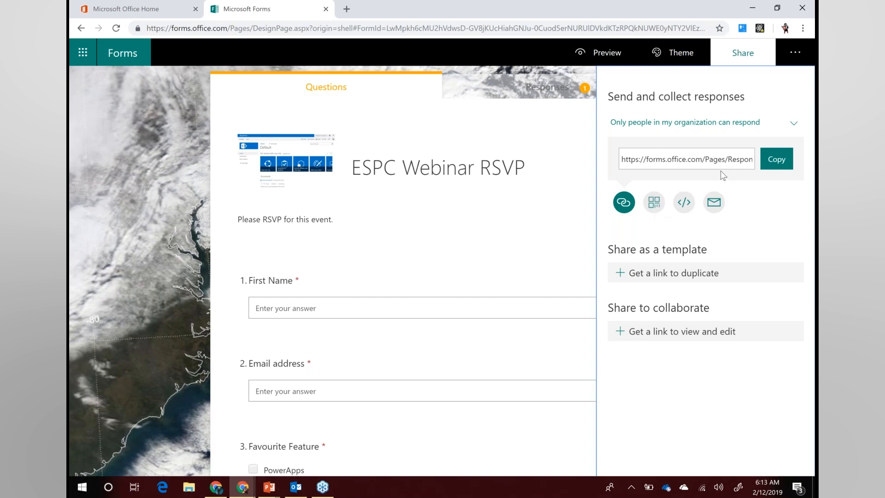
pyautogui.moveTo(654, 201)
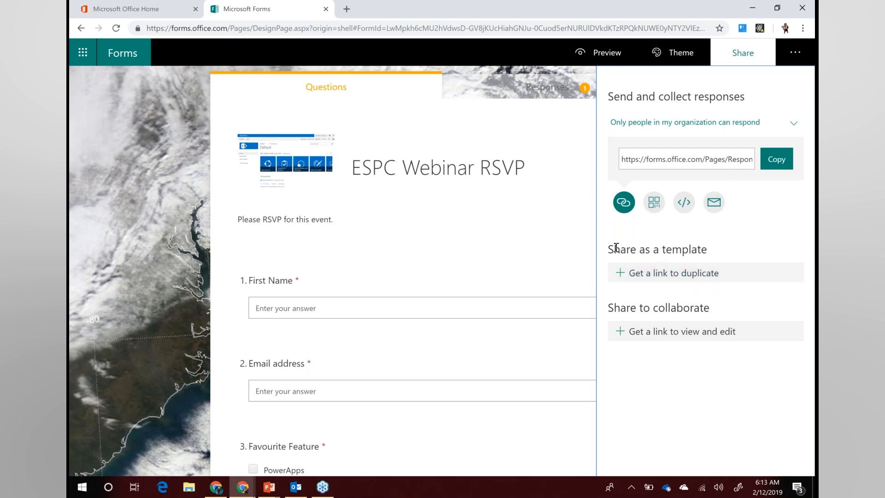
pyautogui.doubleClick(657, 249)
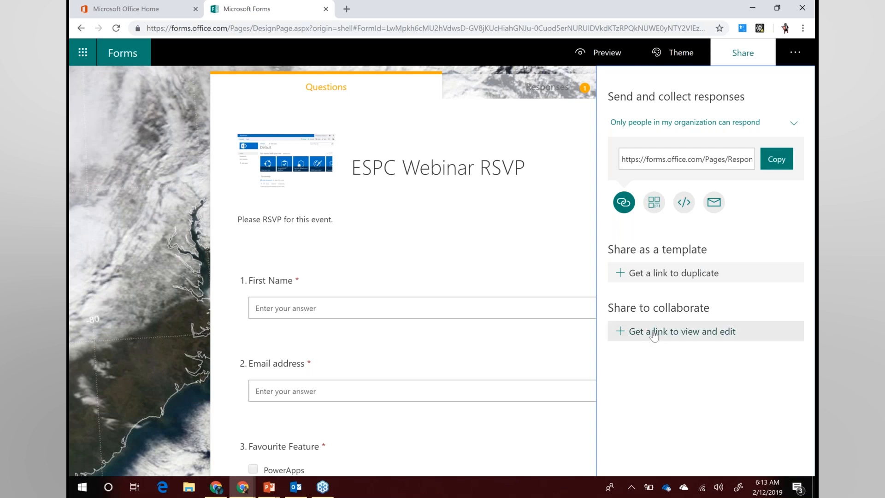
pyautogui.moveTo(673, 331)
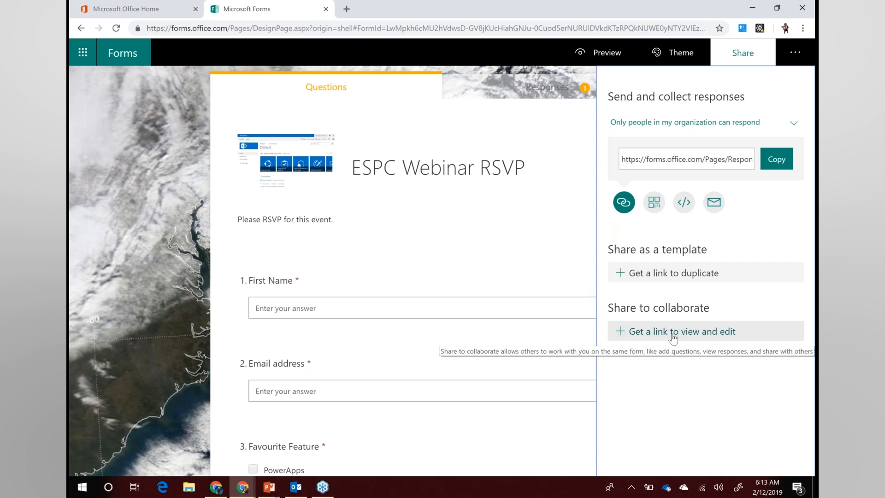
pyautogui.moveTo(674, 337)
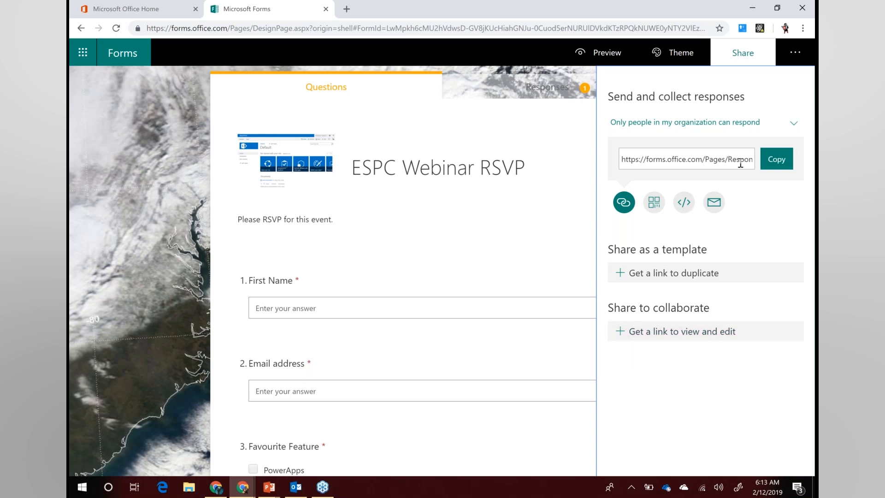
# - Open the response link in a new tab, turn off One response per person, and reload the form
pyautogui.click(776, 159)
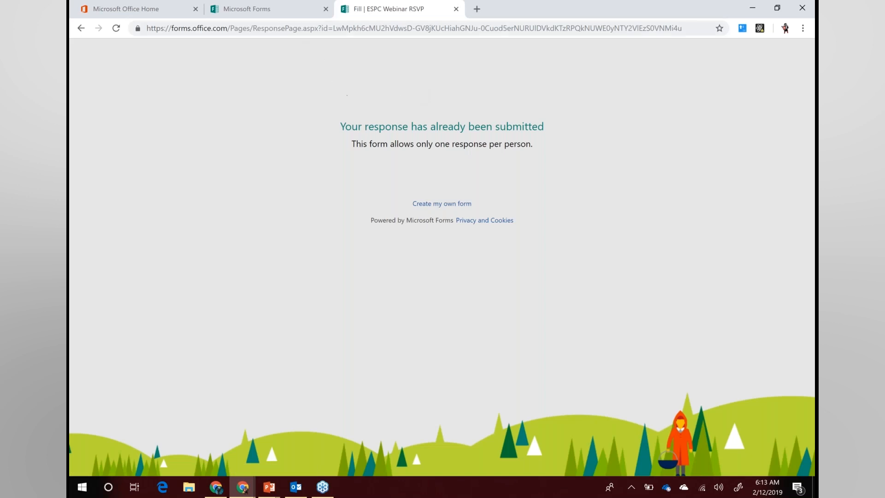
pyautogui.click(247, 9)
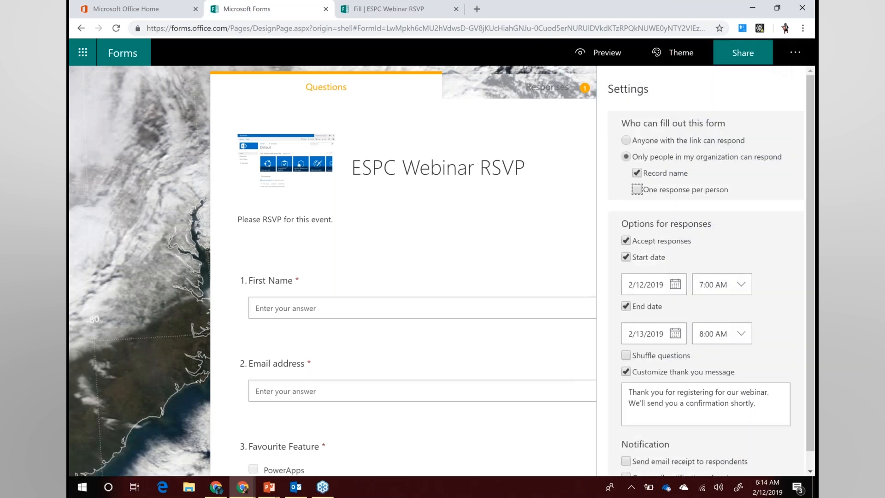
pyautogui.click(389, 8)
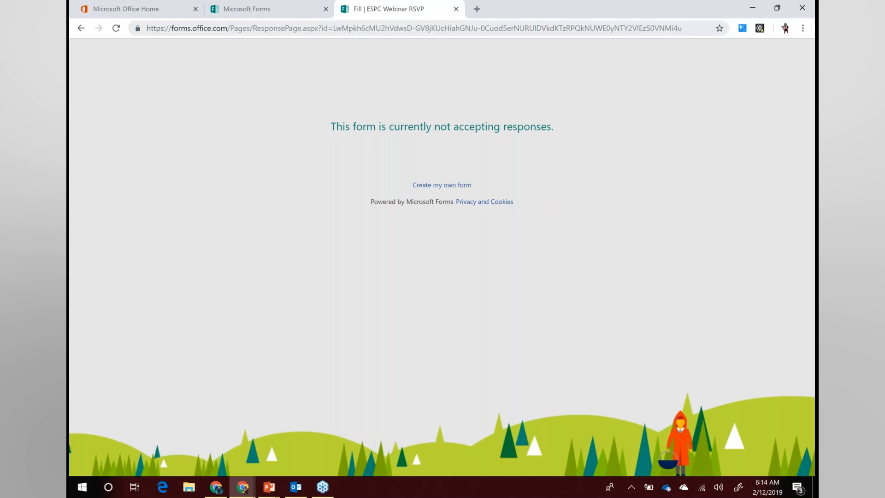
pyautogui.click(247, 8)
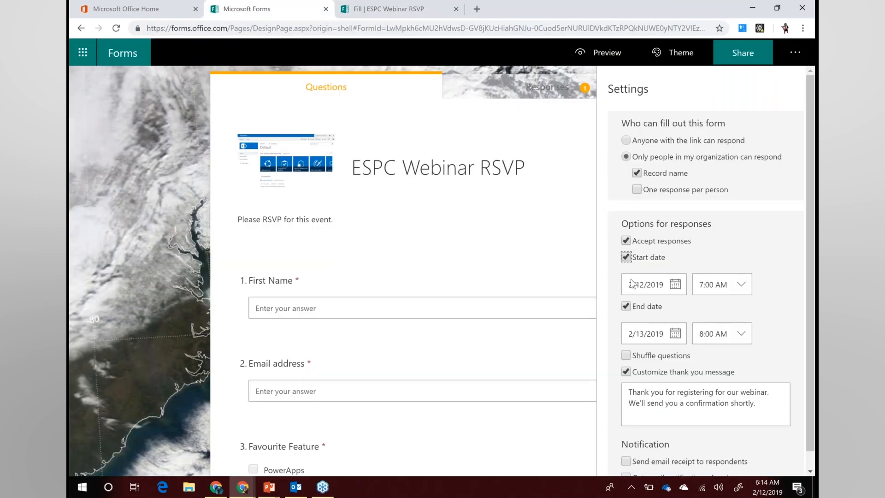
pyautogui.click(626, 256)
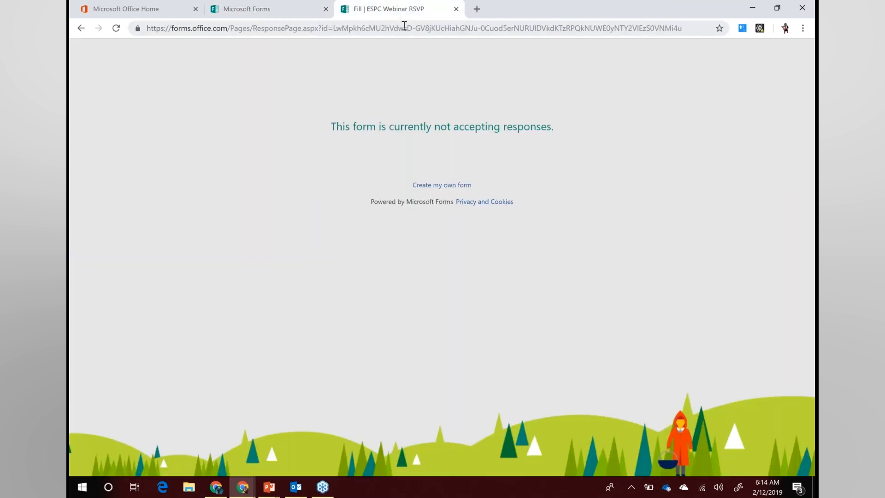
pyautogui.click(116, 28)
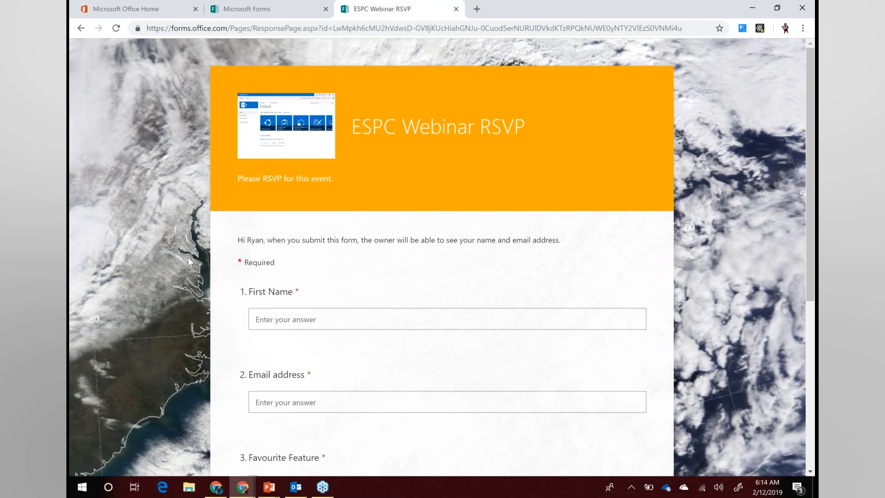
pyautogui.moveTo(246, 284)
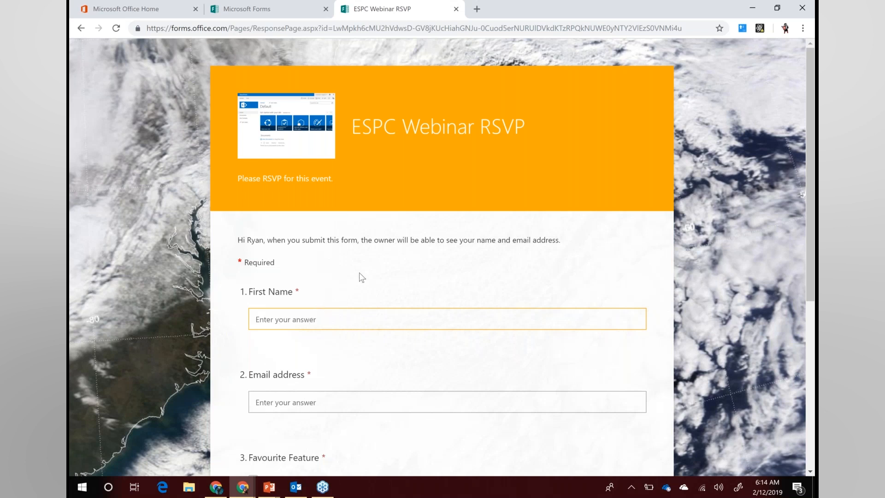
pyautogui.scroll(-3)
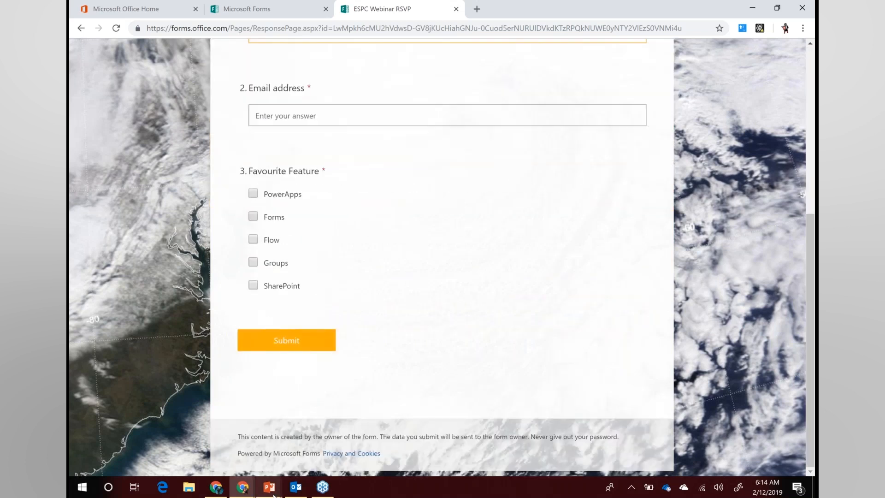